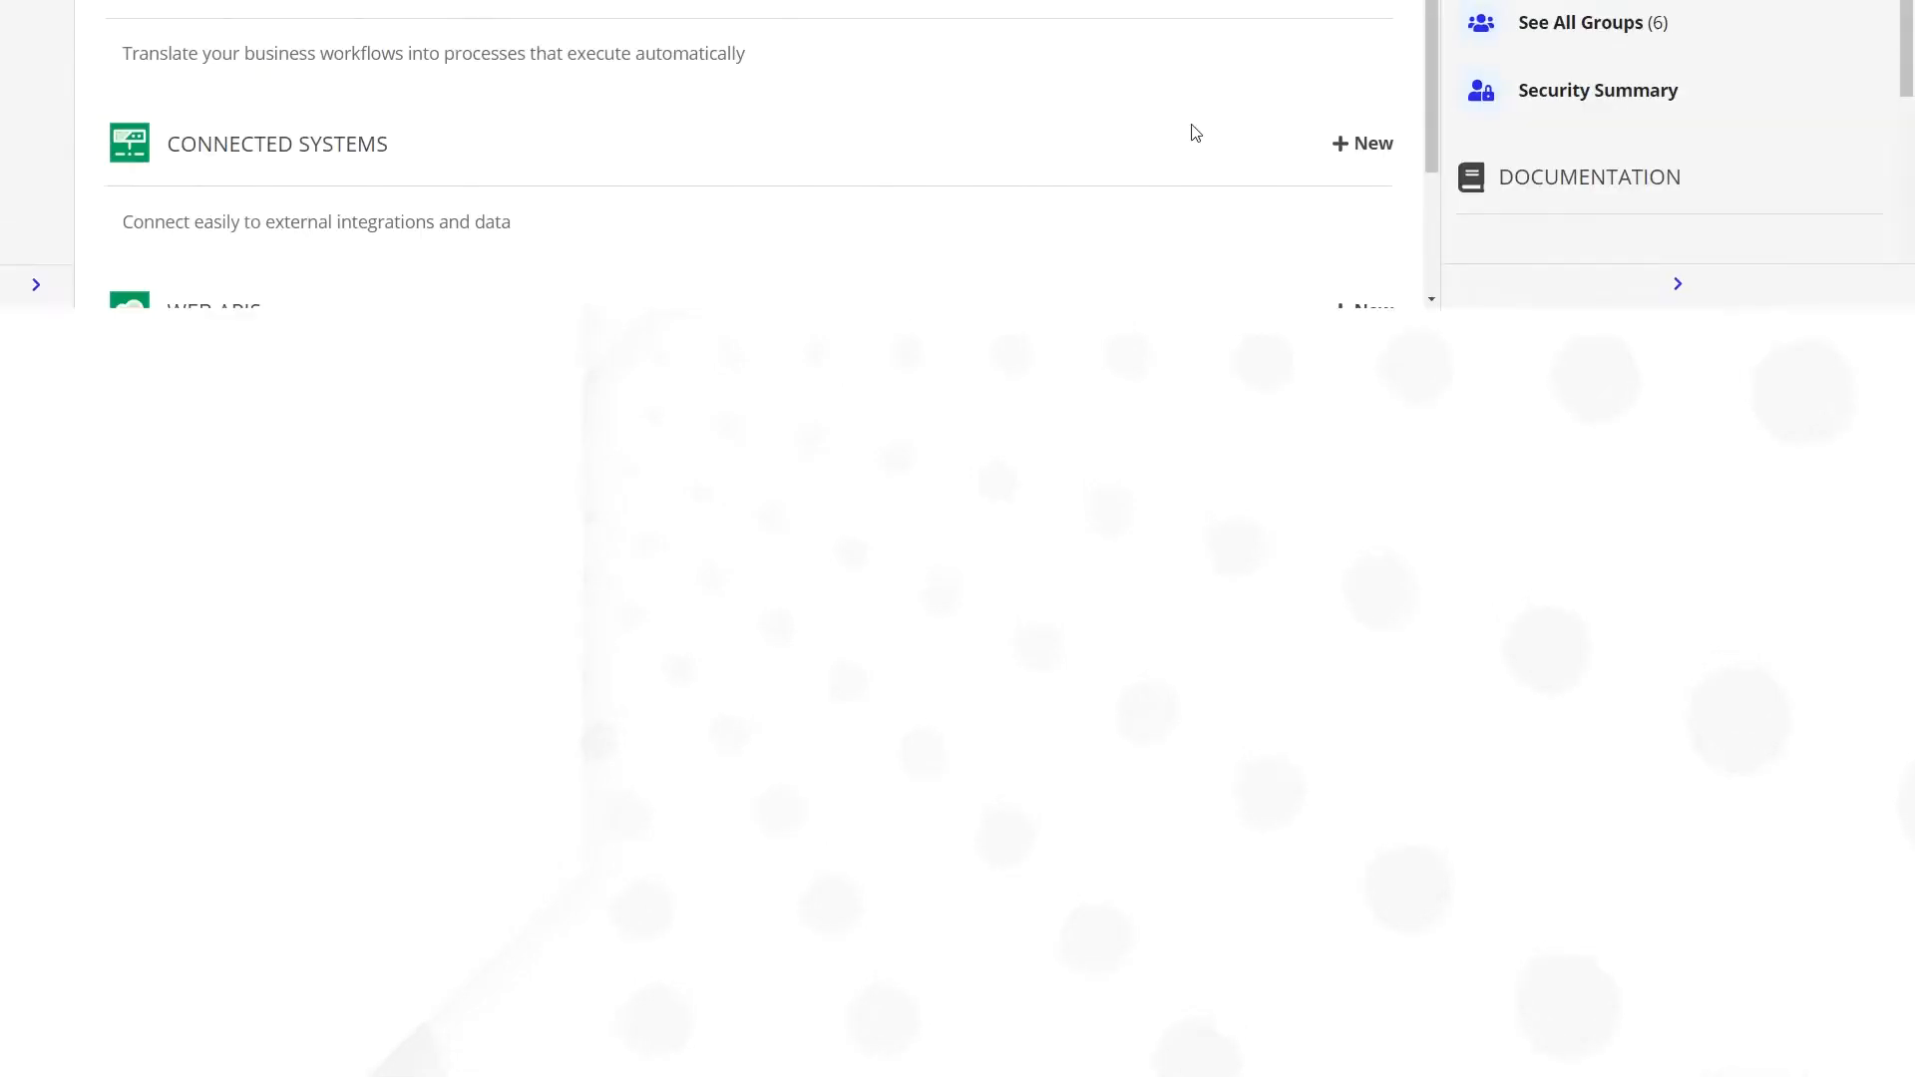
- Scroll the Acme Solution objects list to review its site, record type and object categories
{"action": "scroll", "scroll_direction": "up", "scroll_amount": 3}
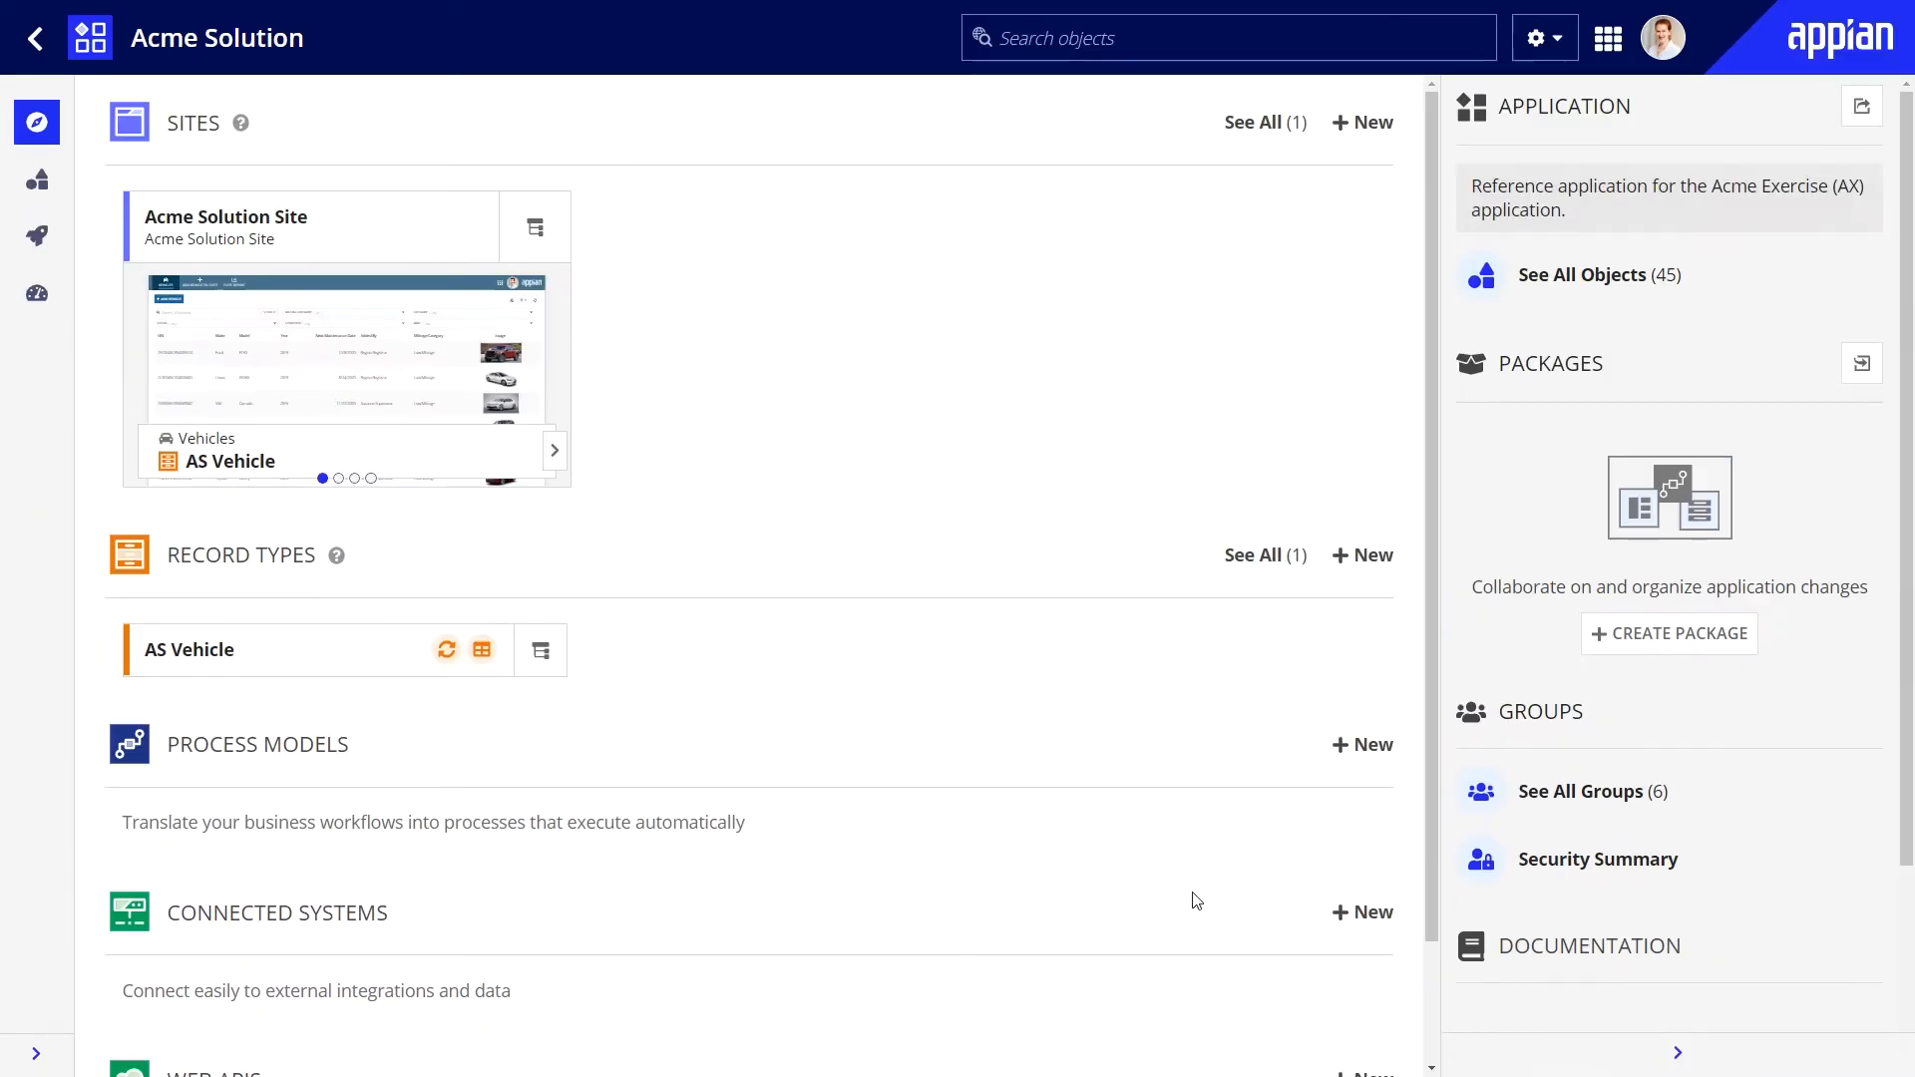
{"action": "mouse_move", "coordinate": [1370, 744]}
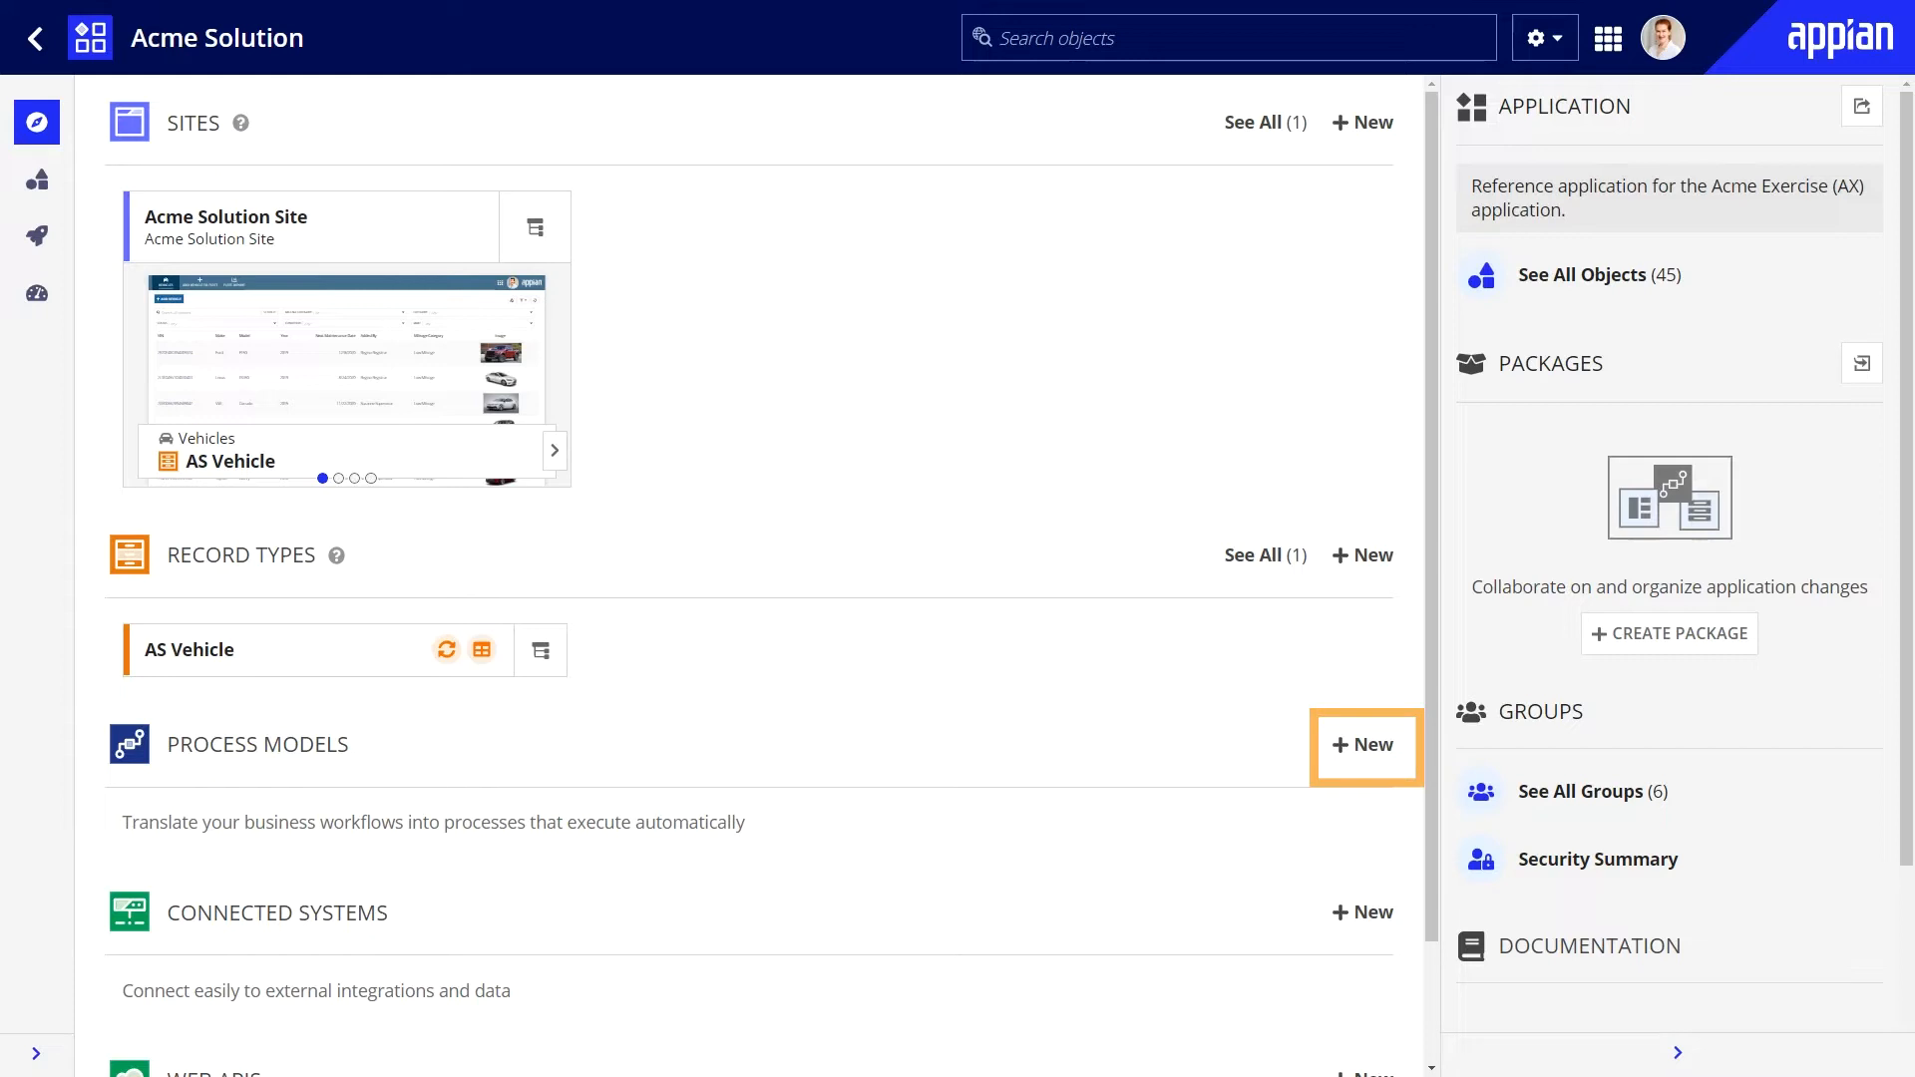
{"action": "mouse_move", "coordinate": [36, 179]}
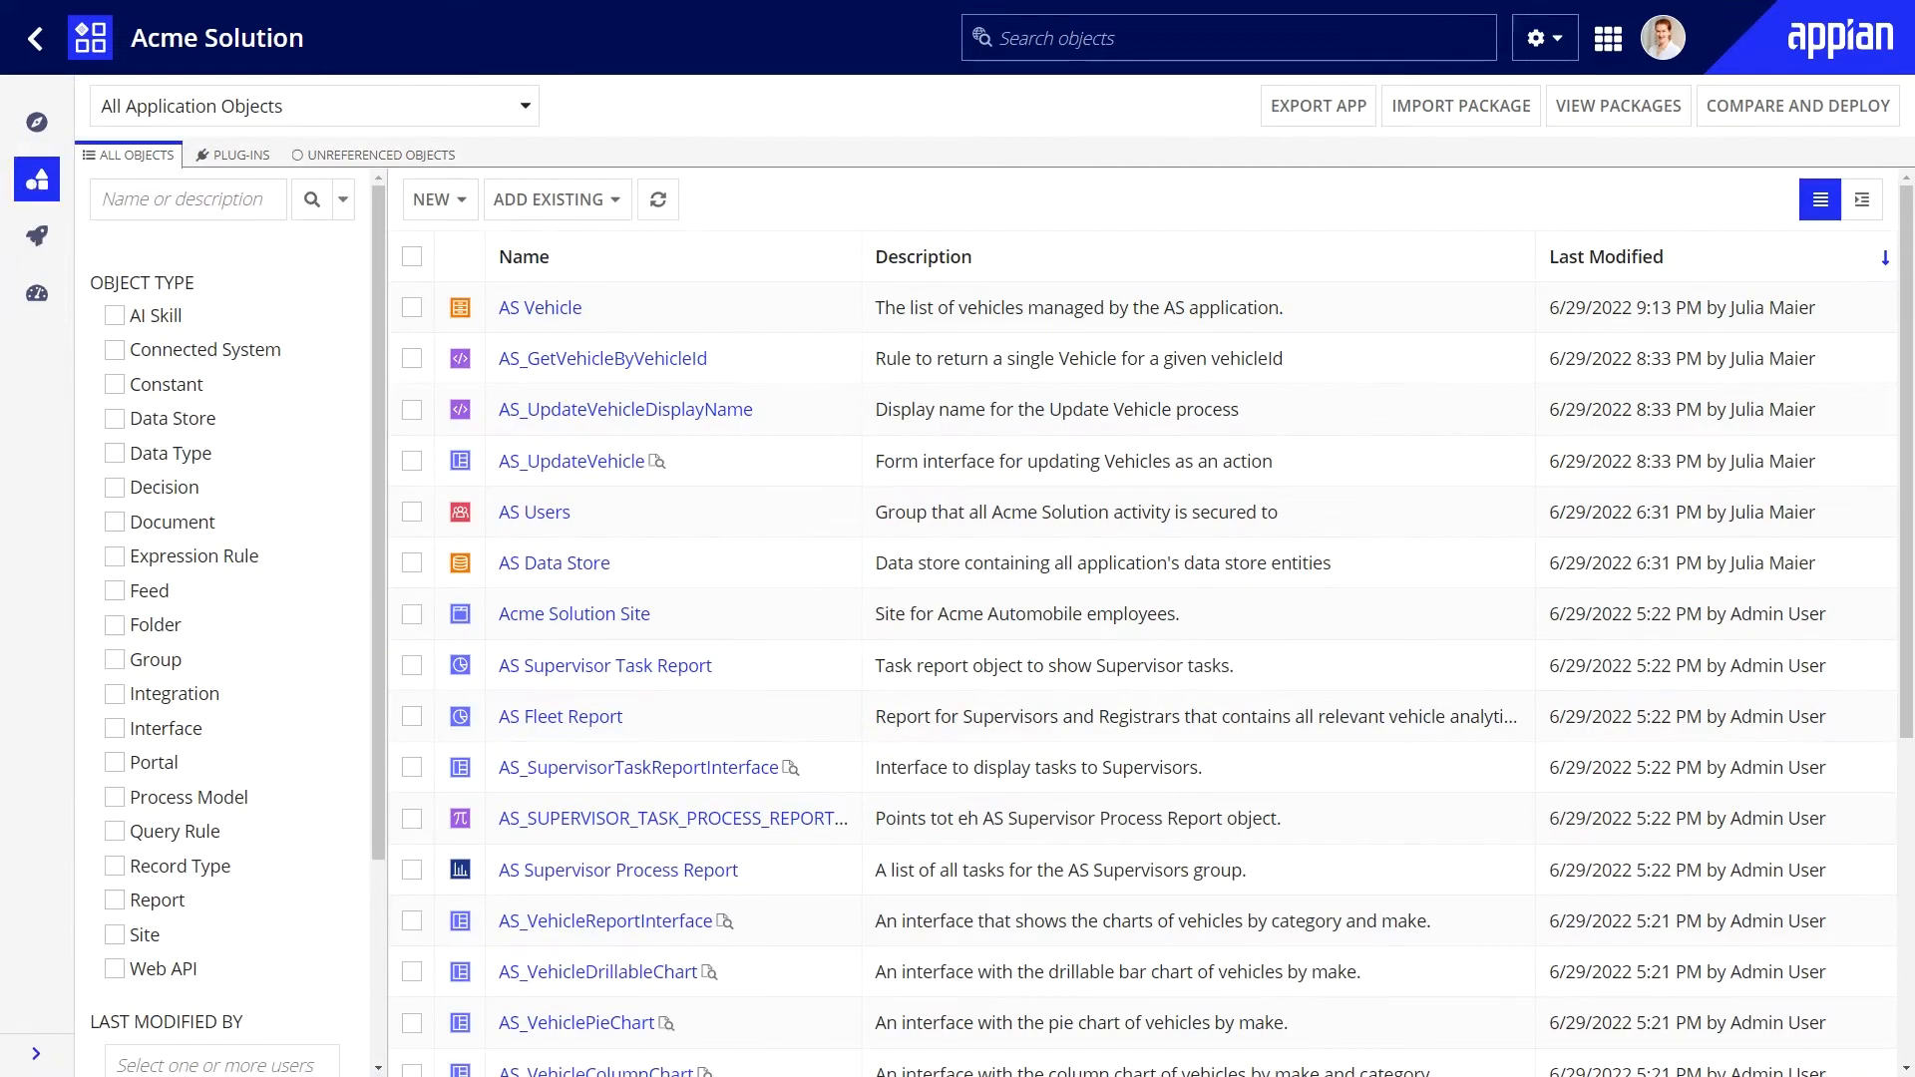
- Start a new process model from scratch, to be saved in the AS Process Models folder
{"action": "left_click", "coordinate": [1879, 199]}
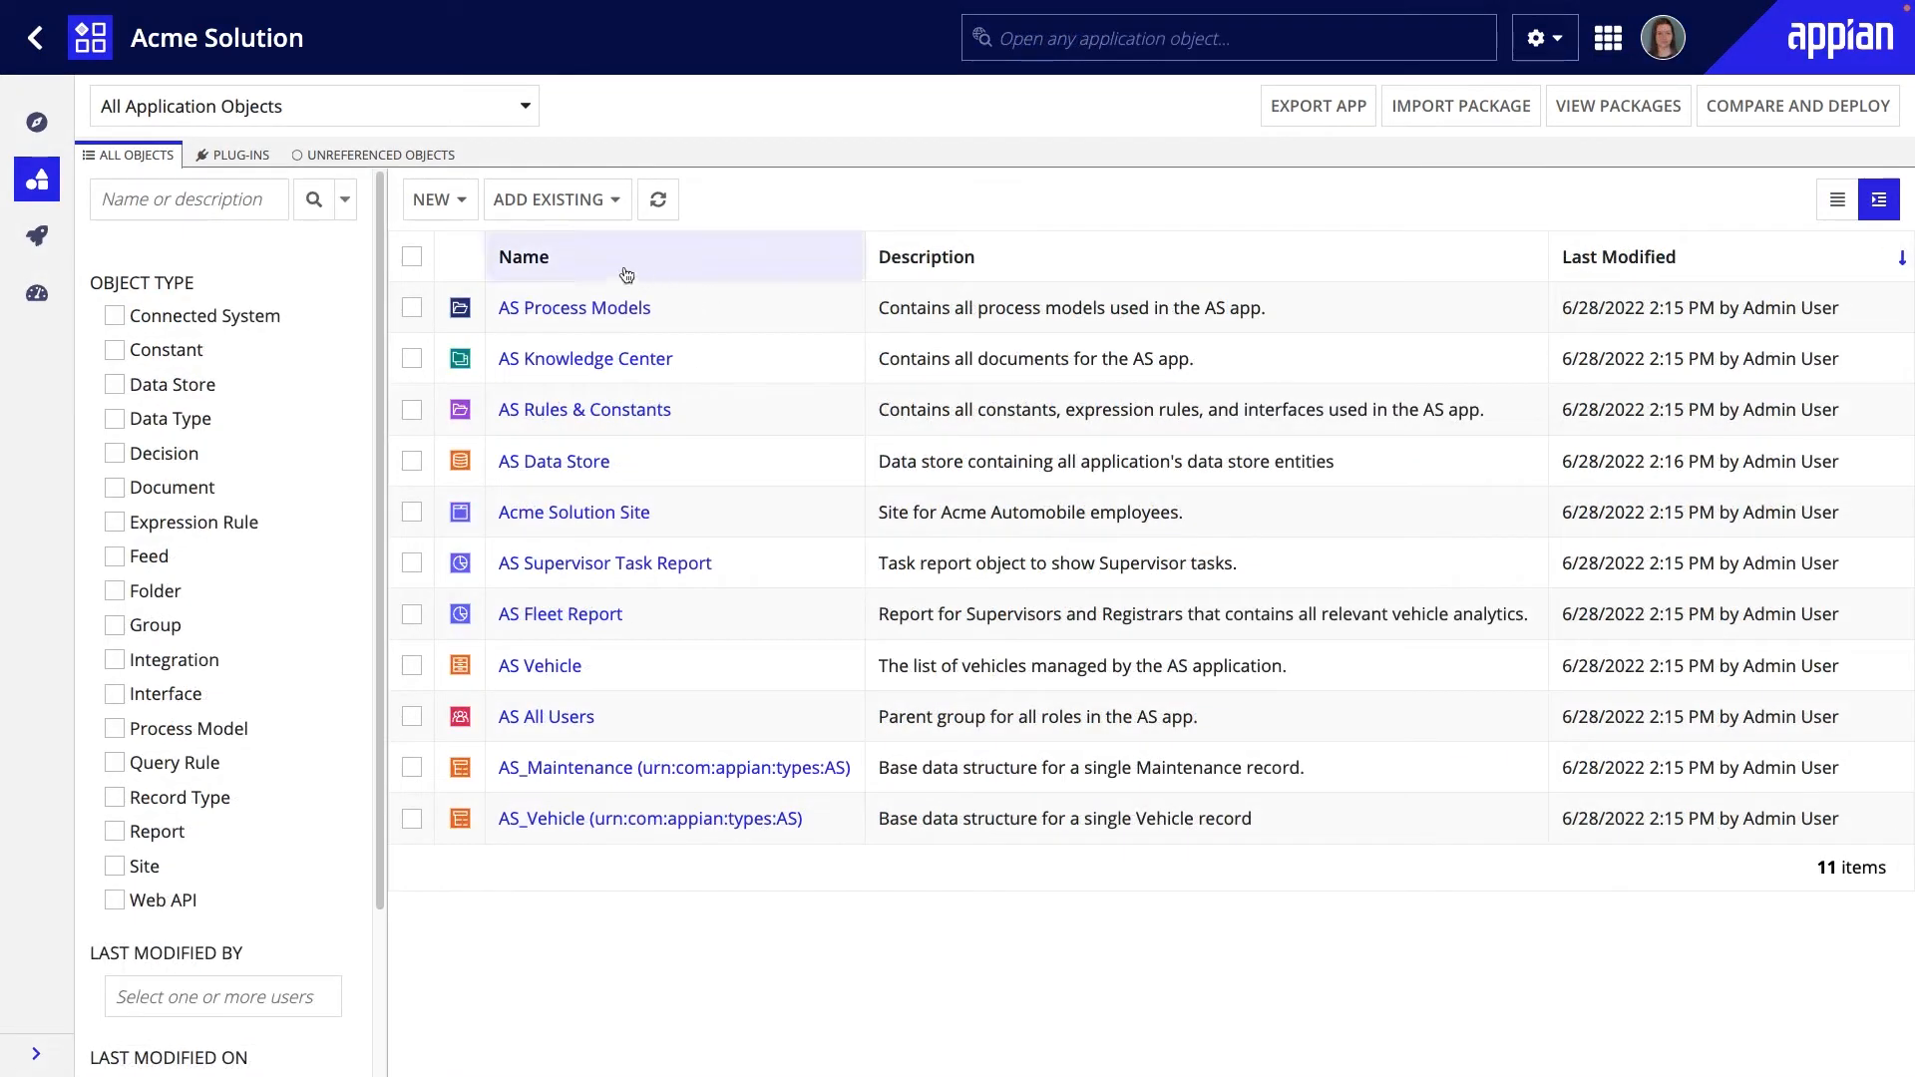
{"action": "left_click", "coordinate": [431, 199]}
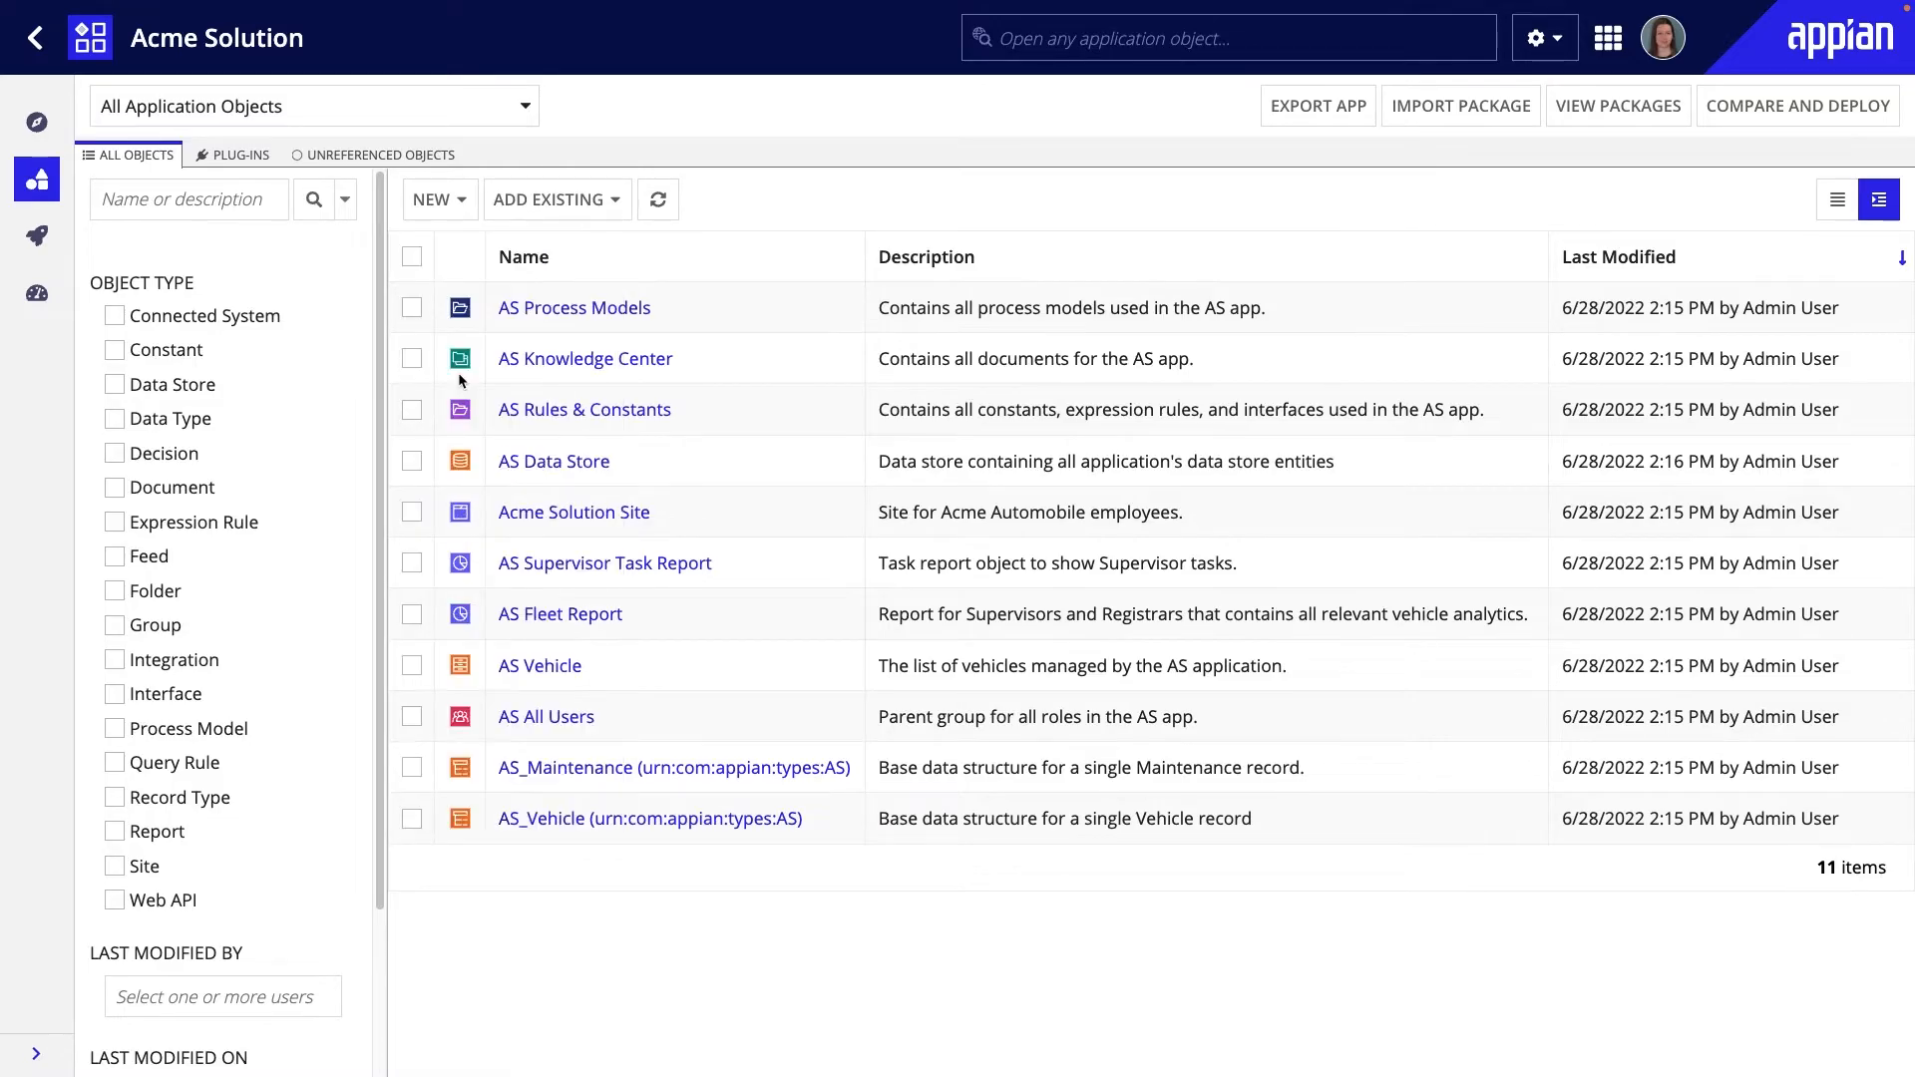
{"action": "left_click", "coordinate": [430, 199]}
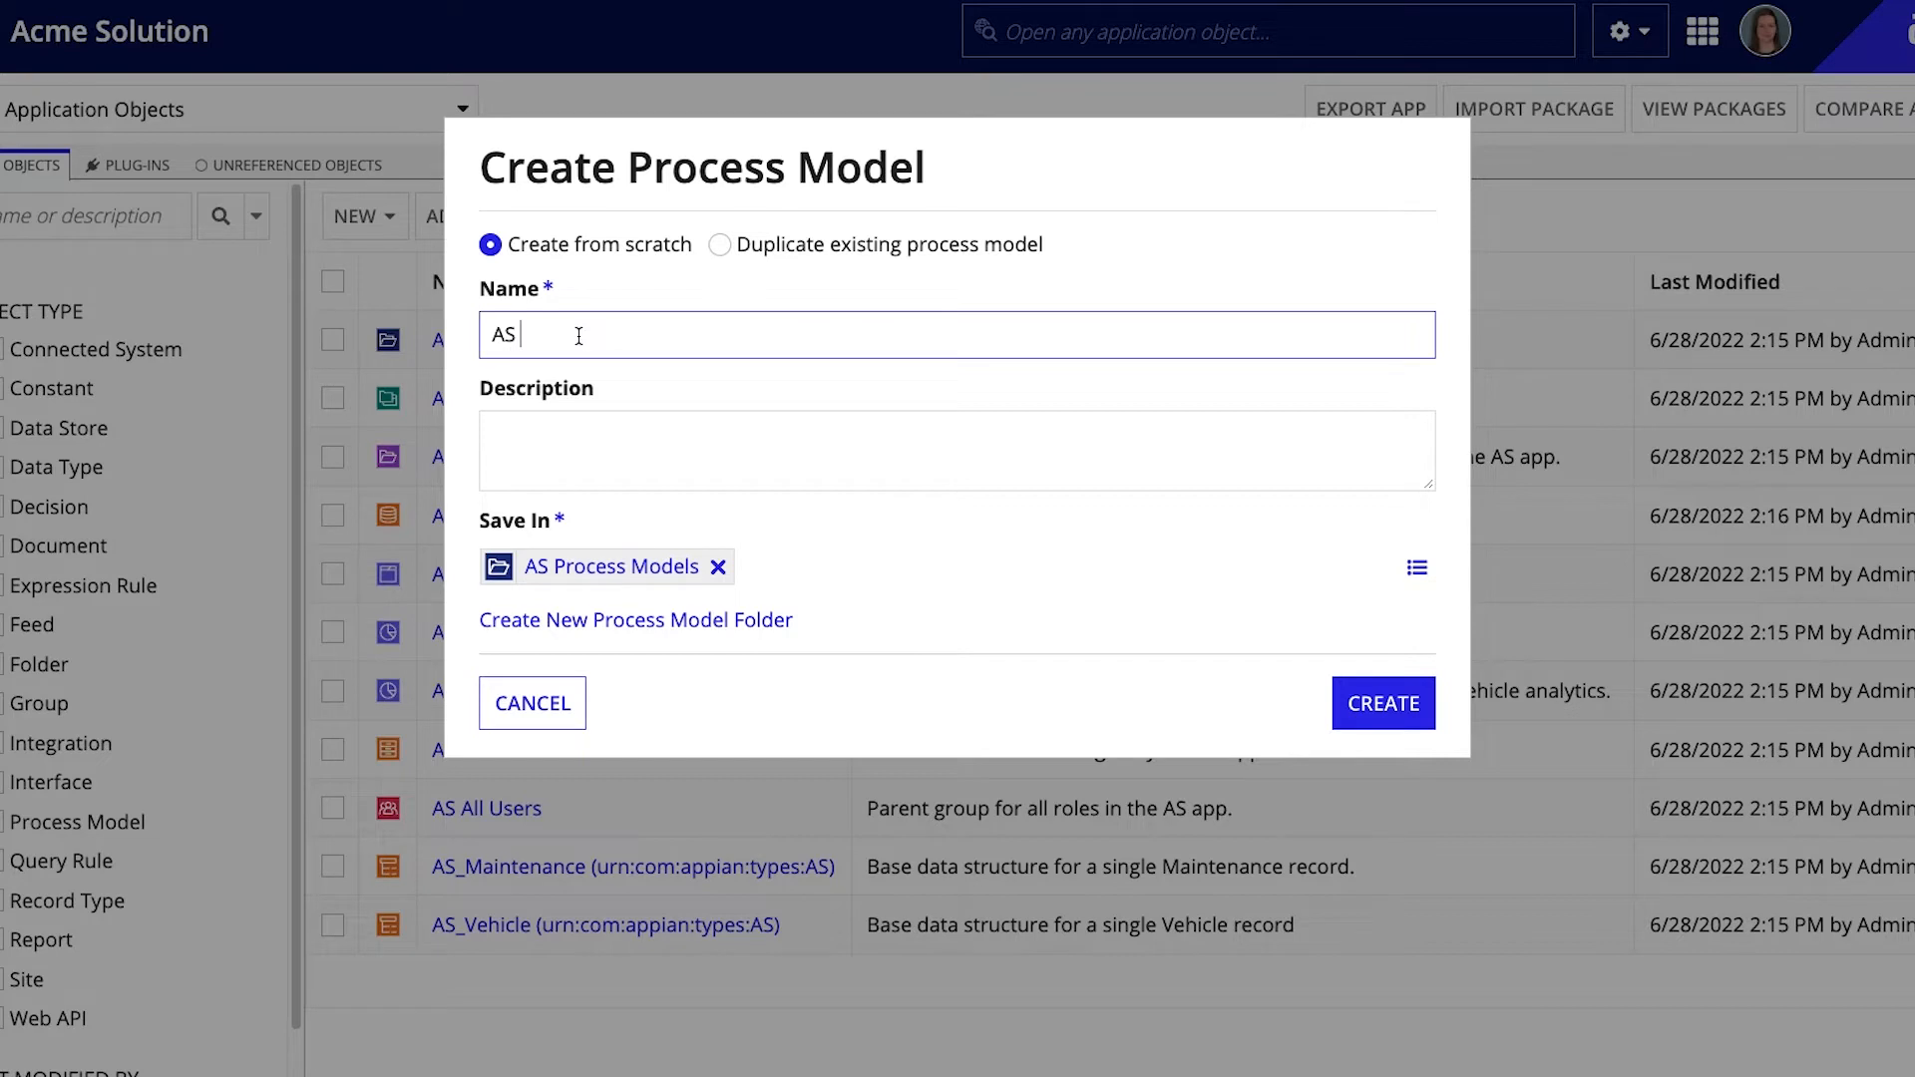
- Name the model 'AS New Vehicle' and describe it as 'Process model for adding new vehicles to the Acme Automobile fleet.'
{"action": "type", "text": "New"}
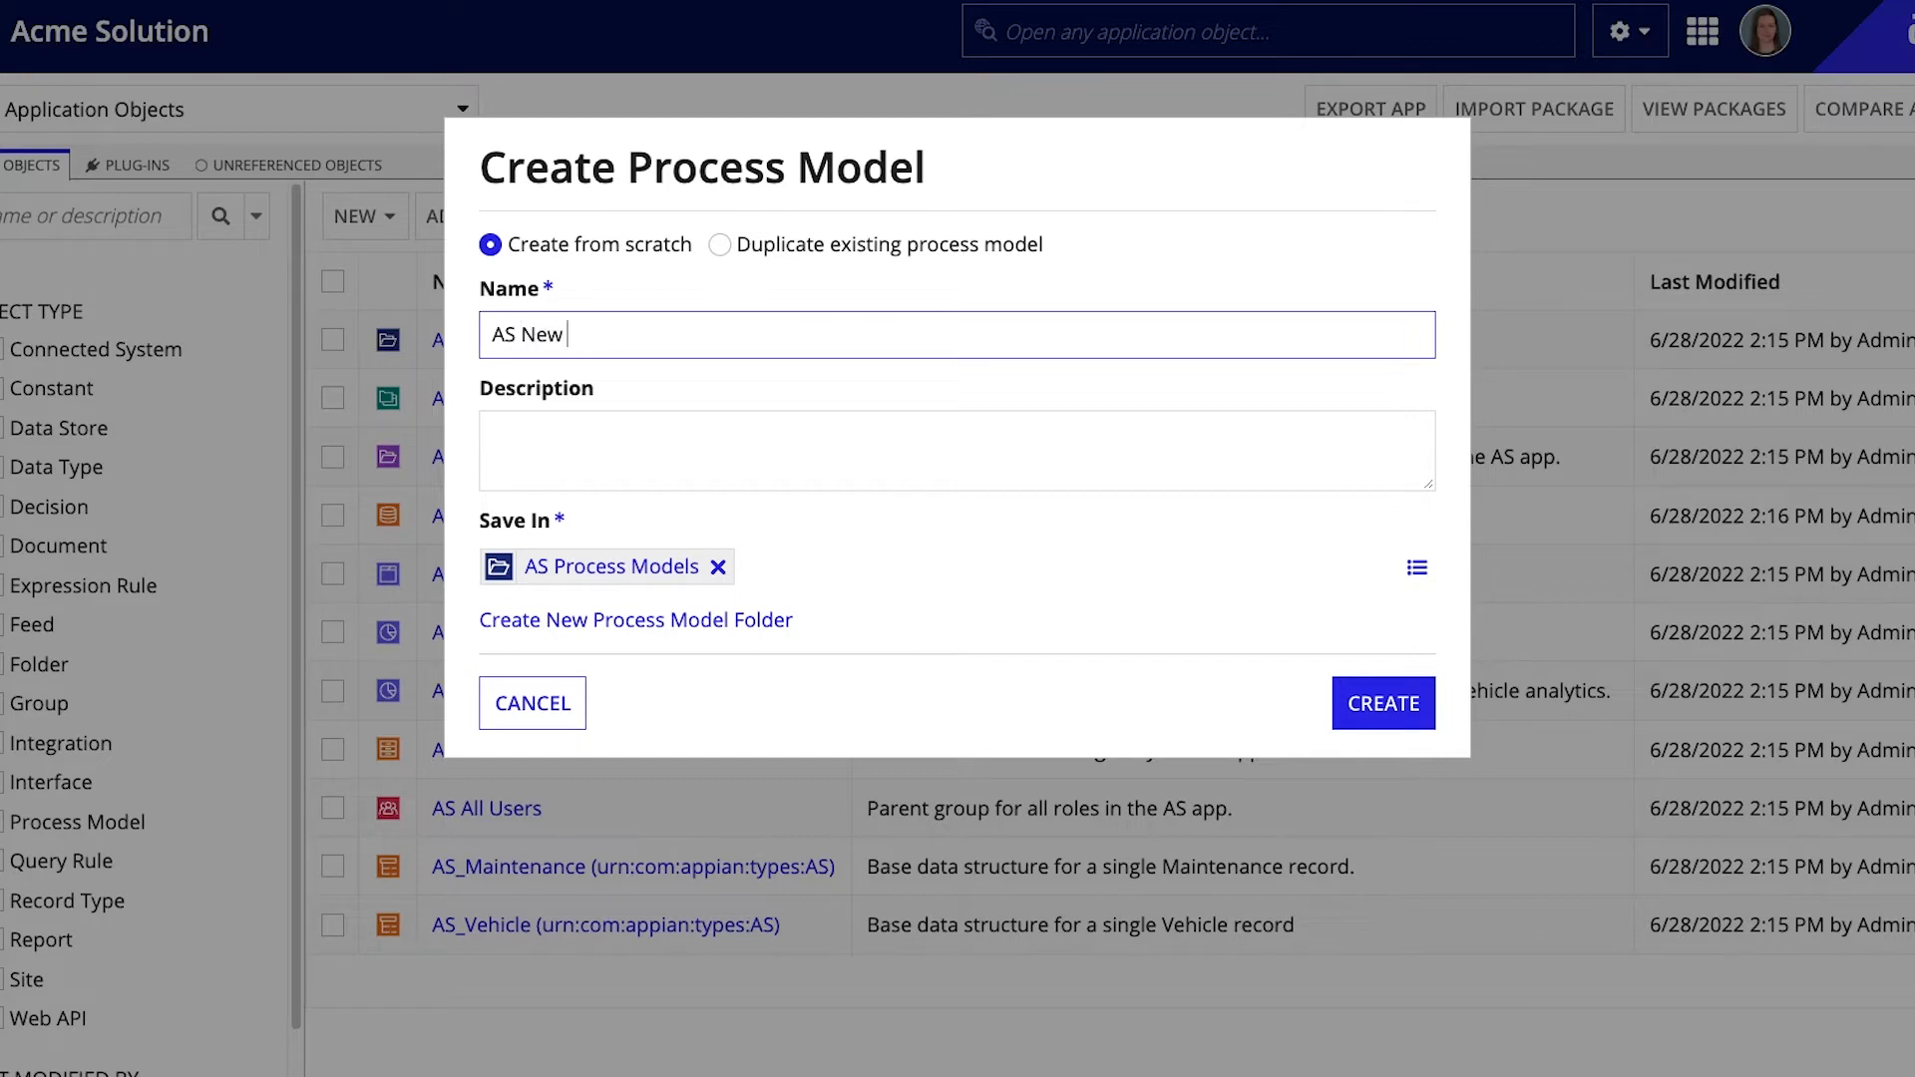
{"action": "type", "text": "Vehicle"}
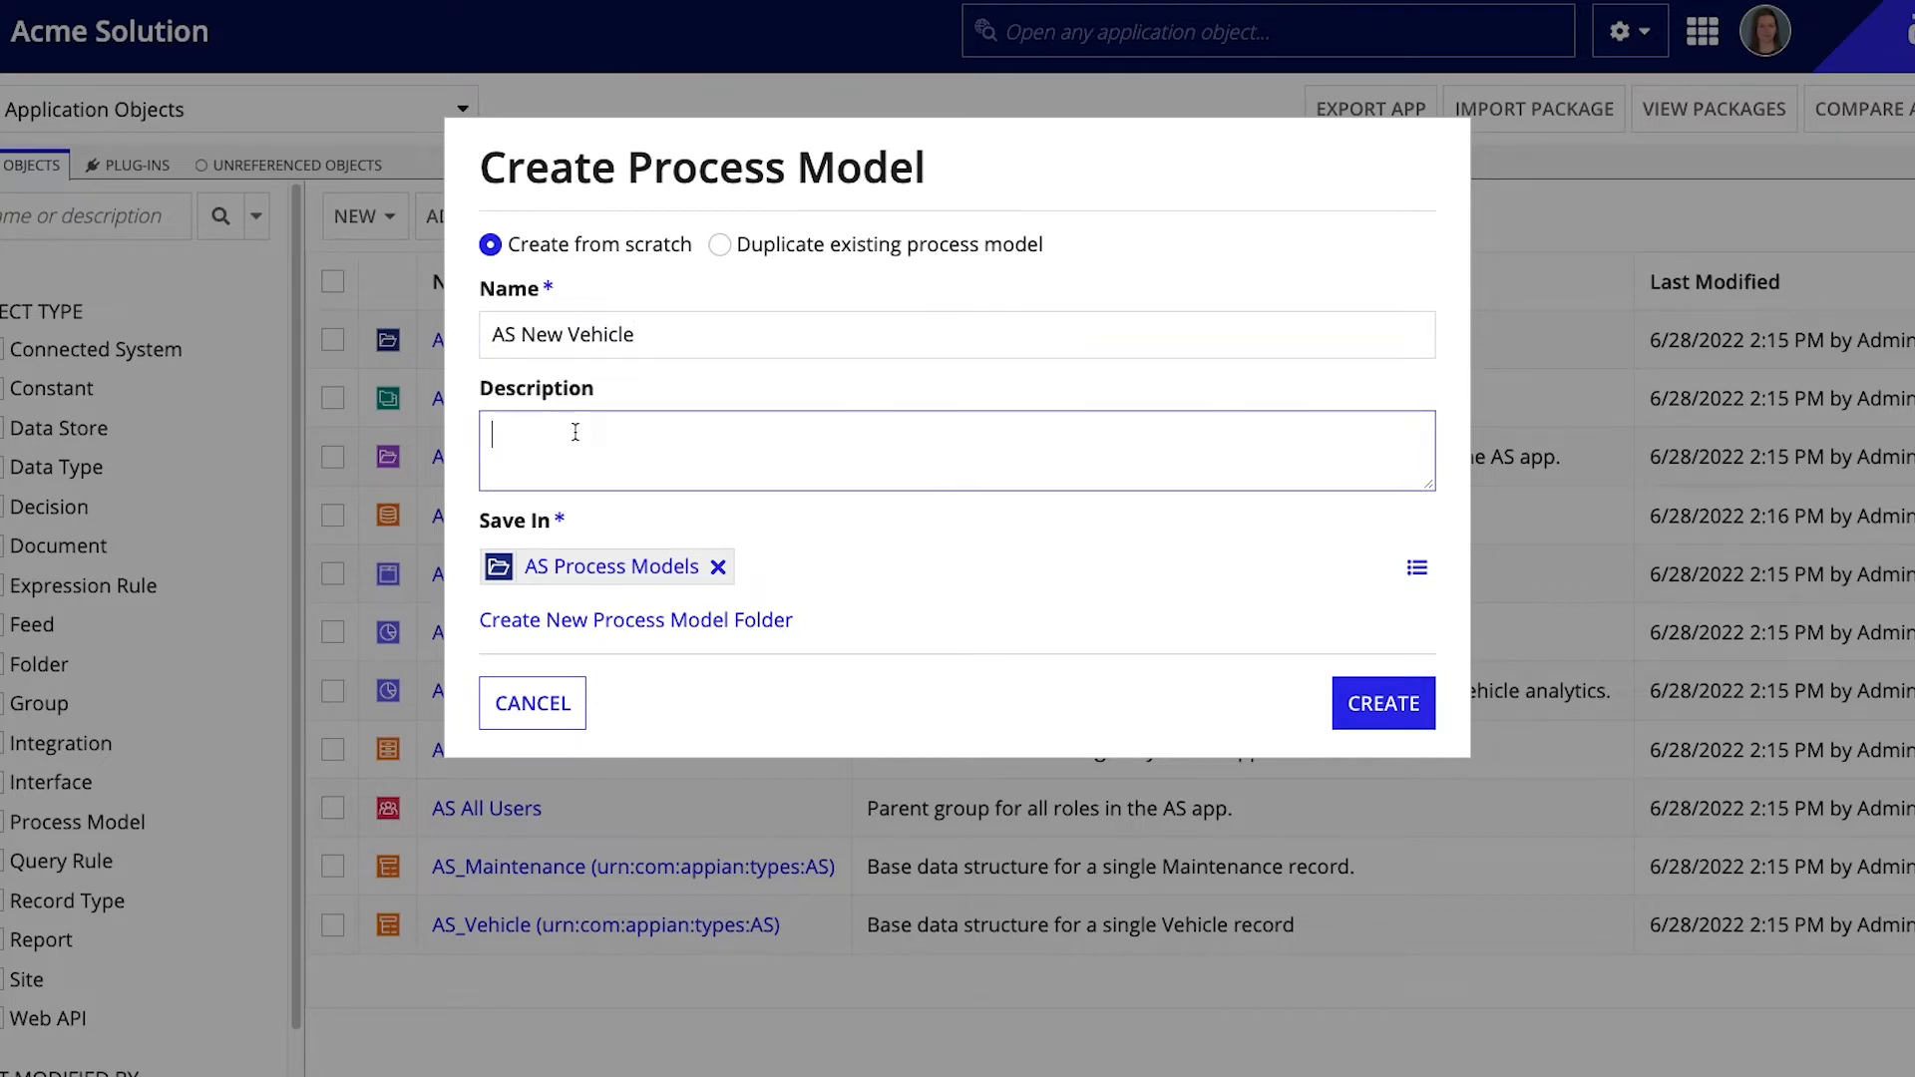
{"action": "type", "text": "Process m"}
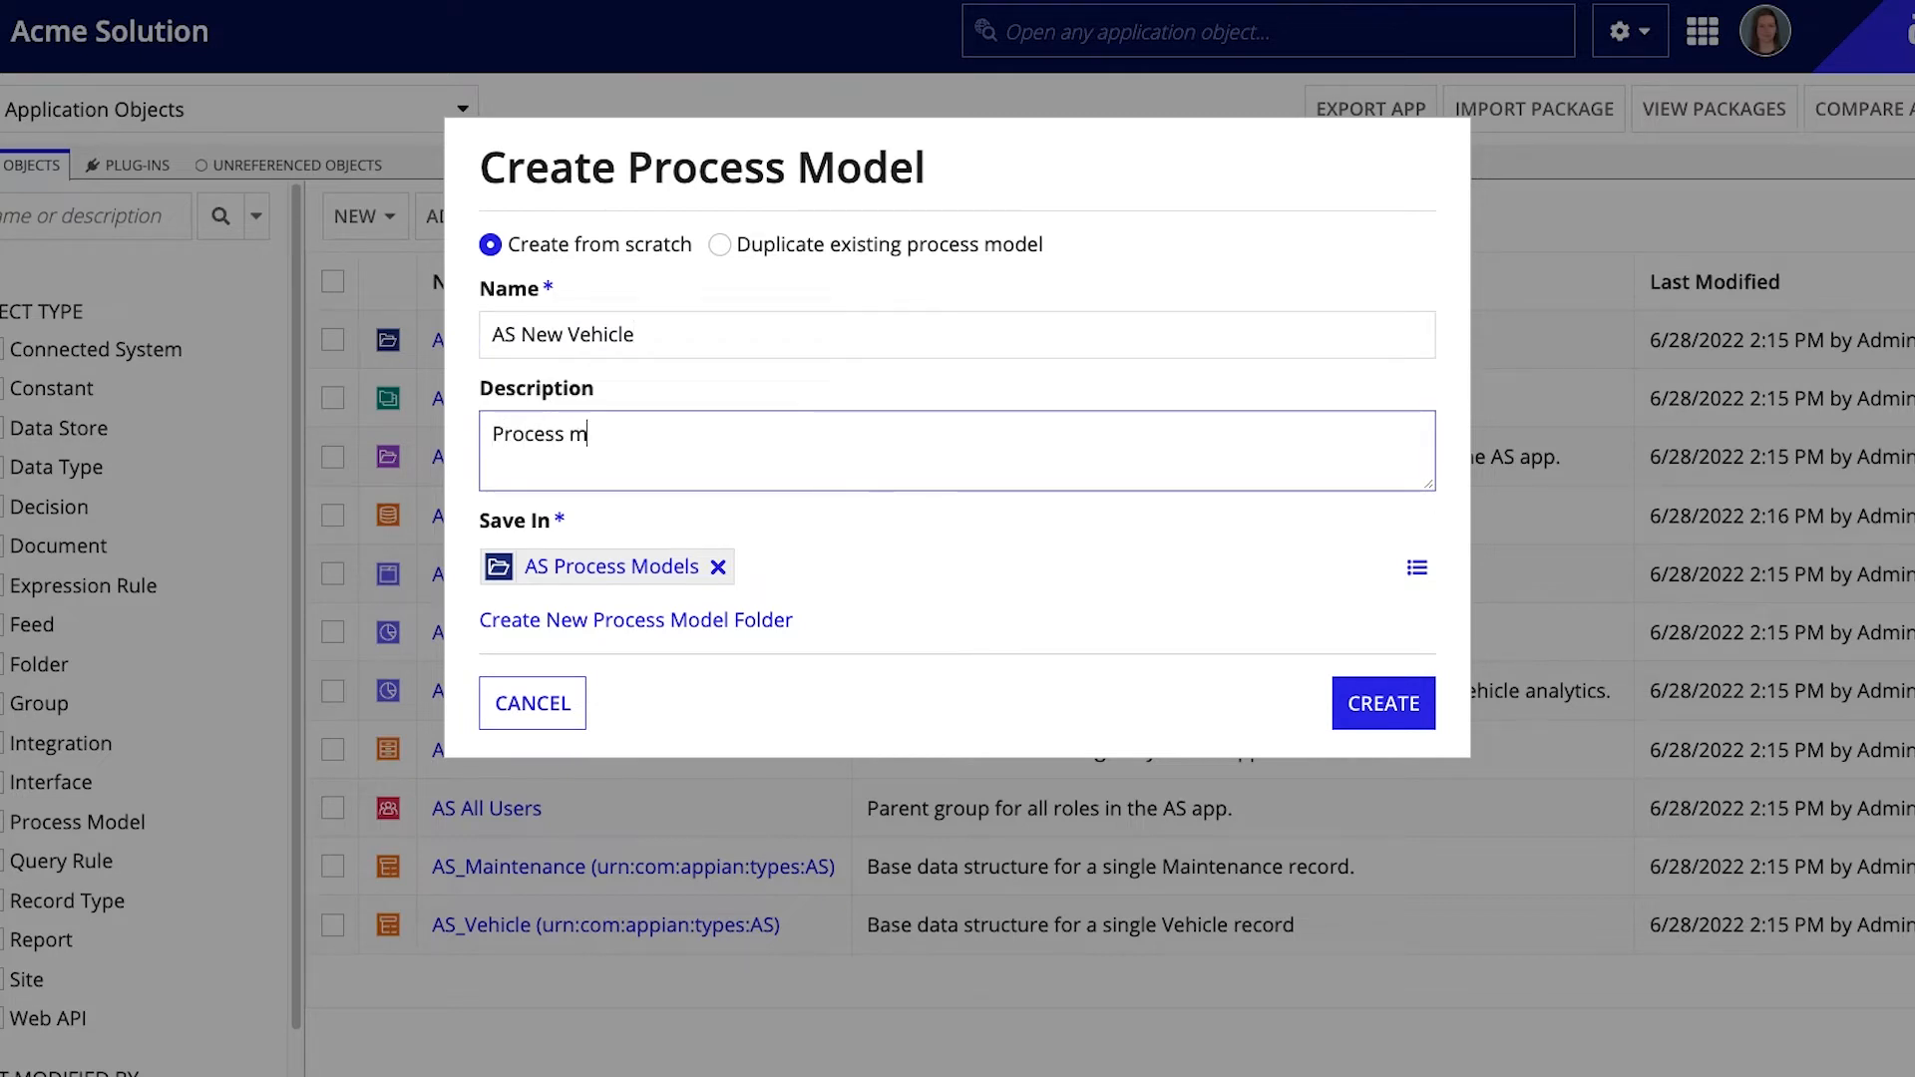
{"action": "type", "text": "odel for a"}
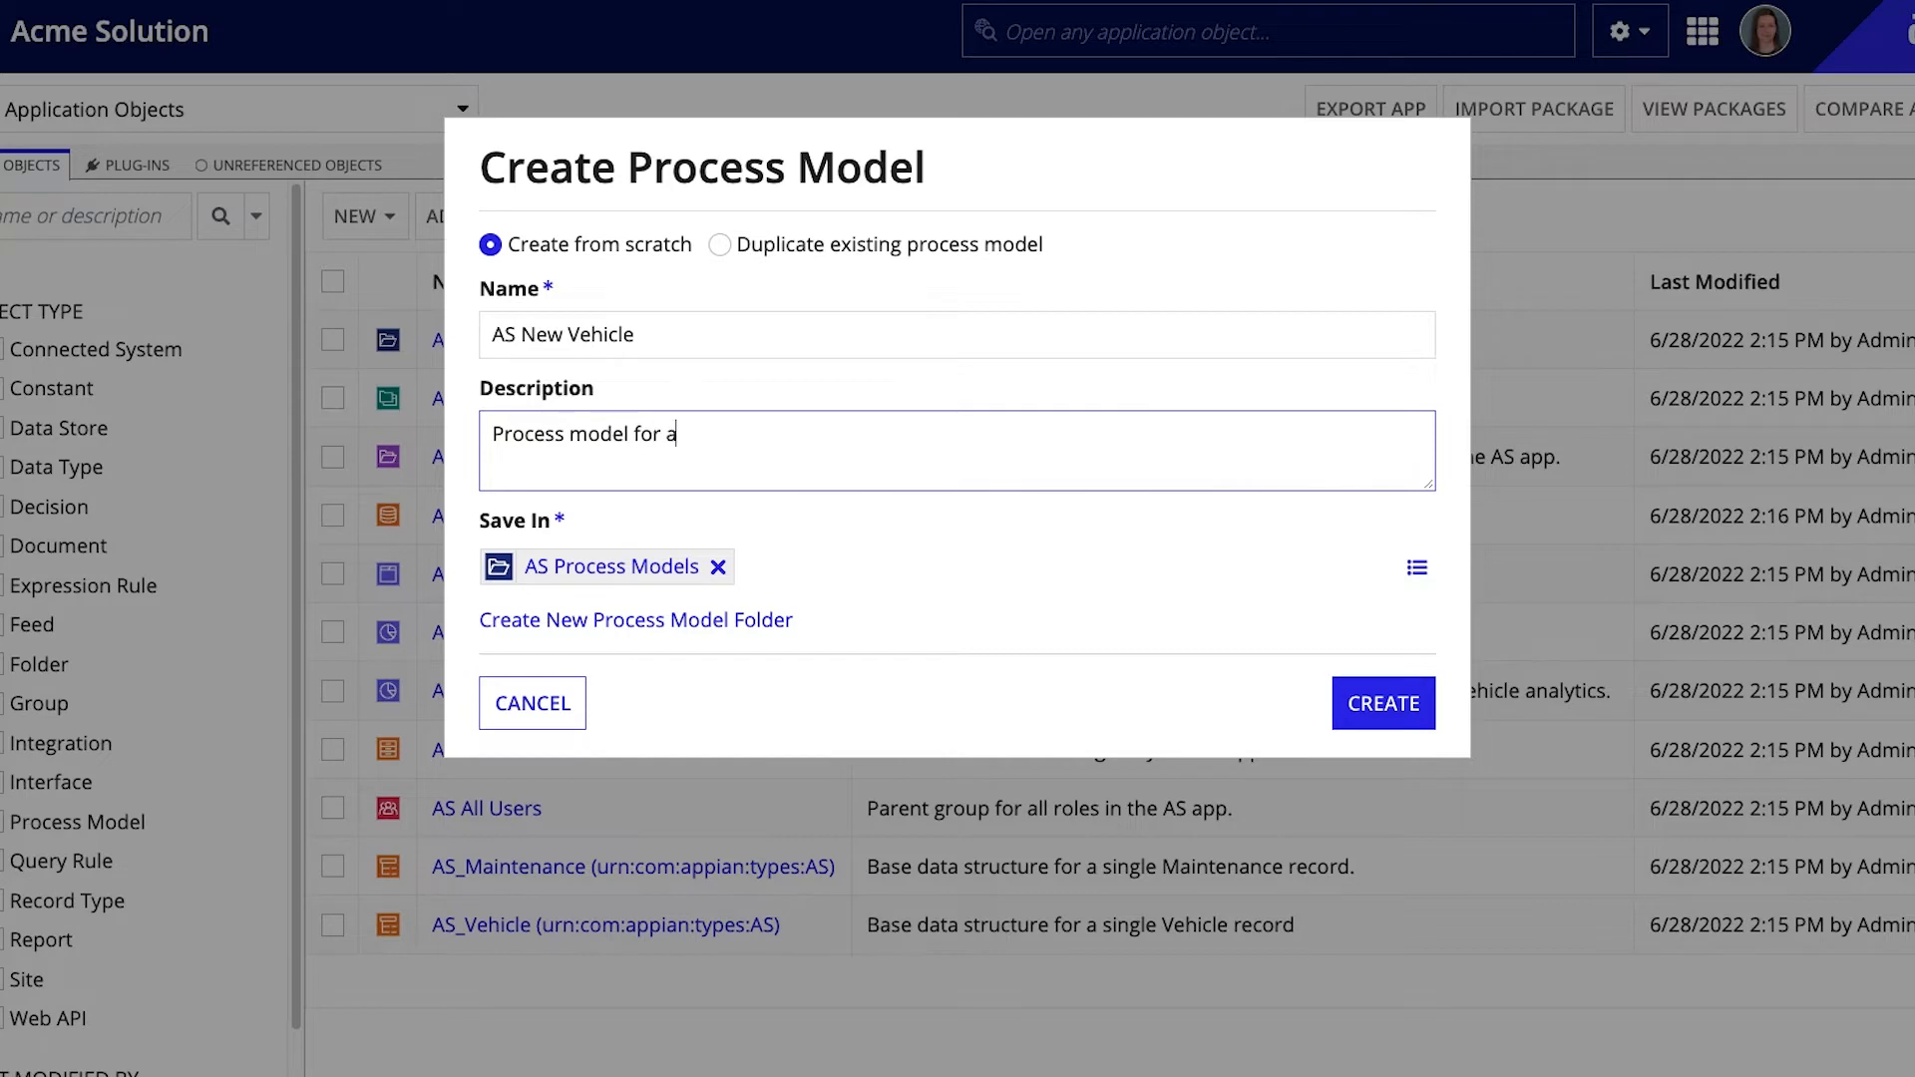
{"action": "type", "text": "dding new"}
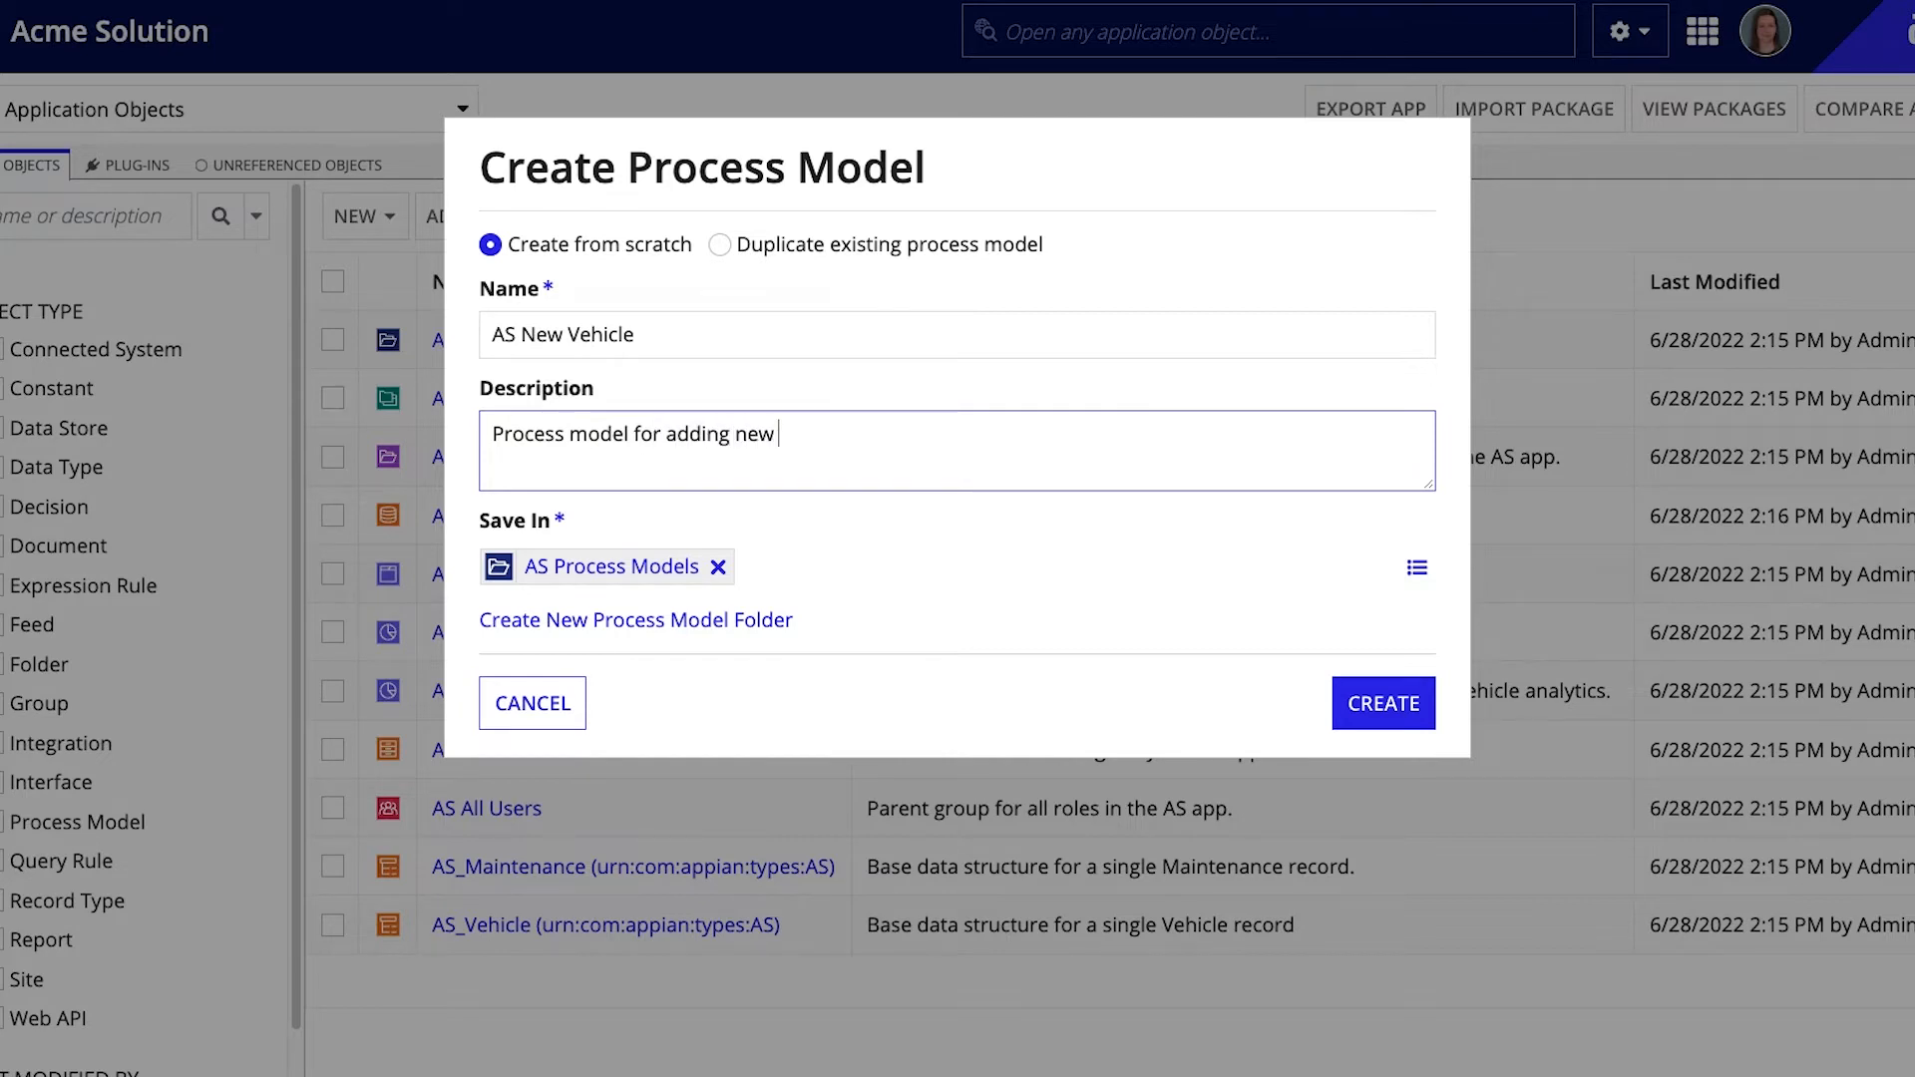
{"action": "type", "text": "vehicles to t"}
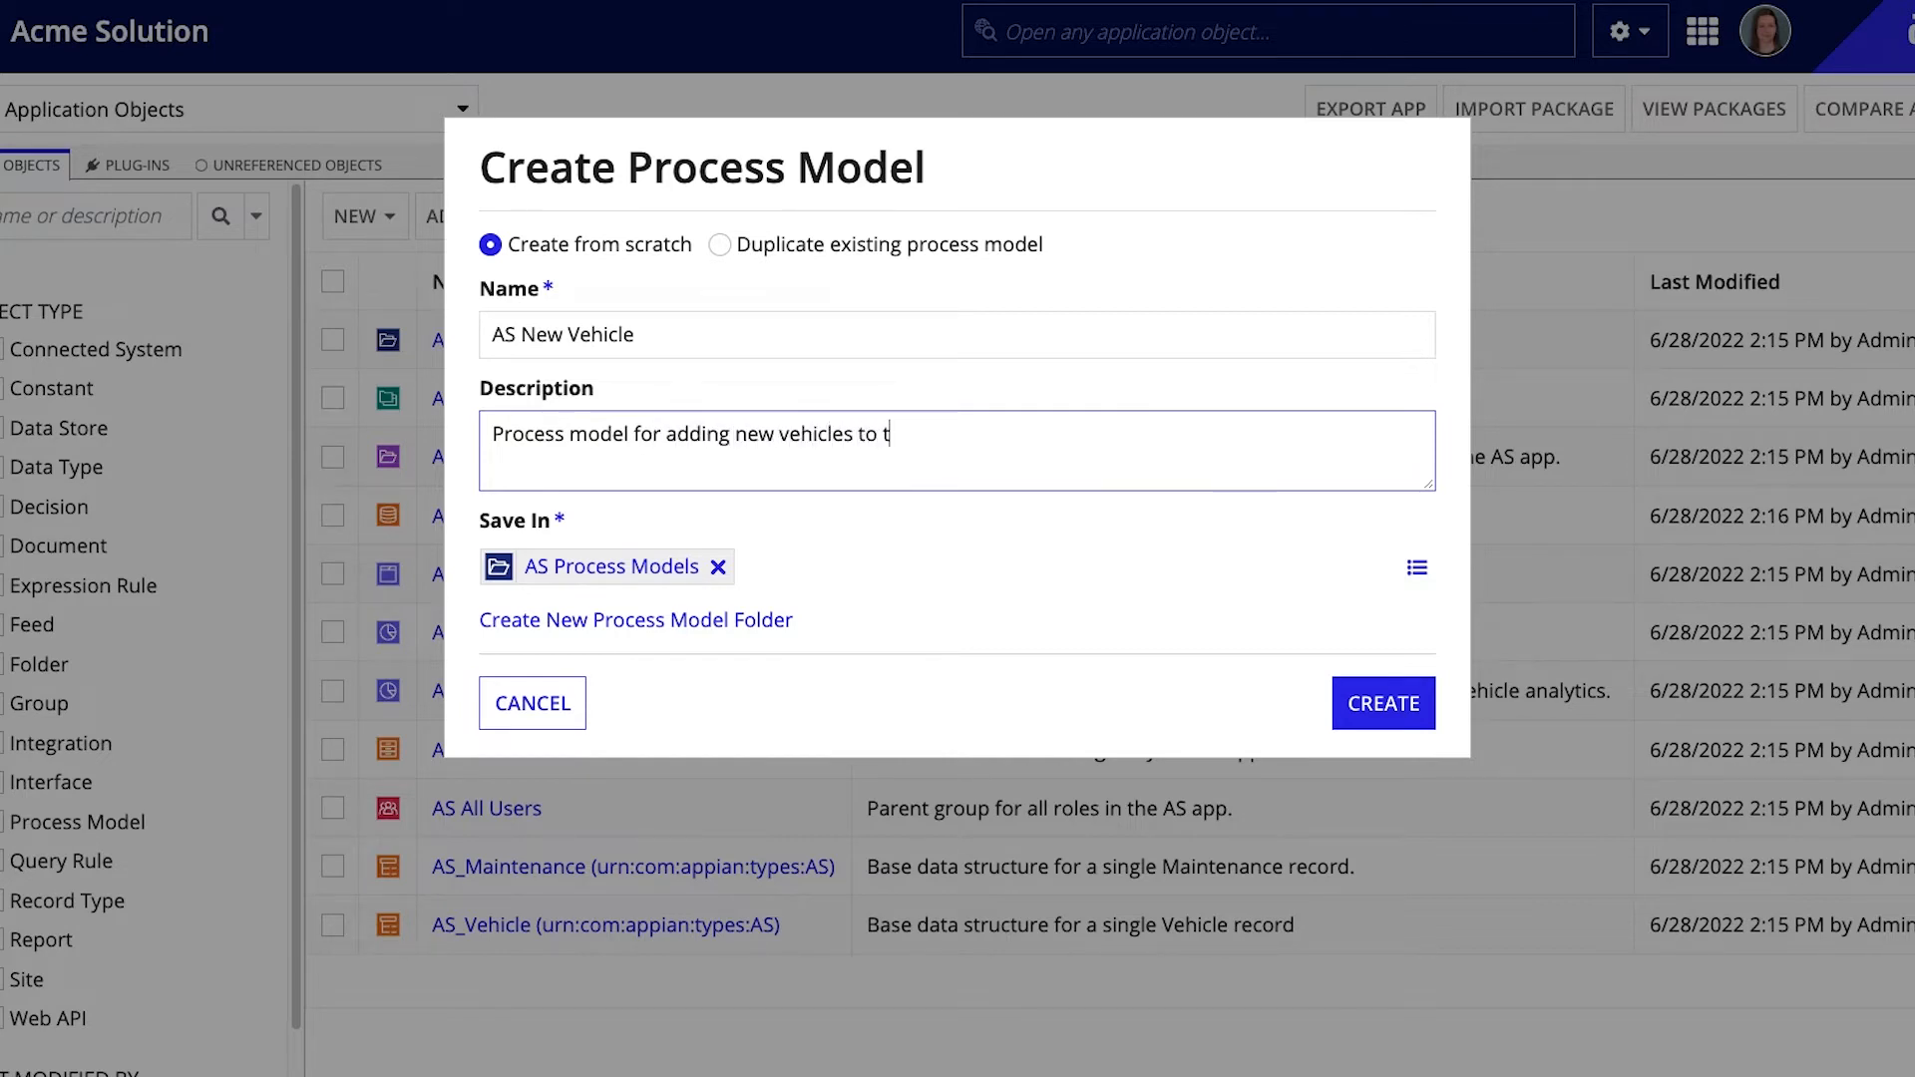
{"action": "type", "text": "he Acme Automo"}
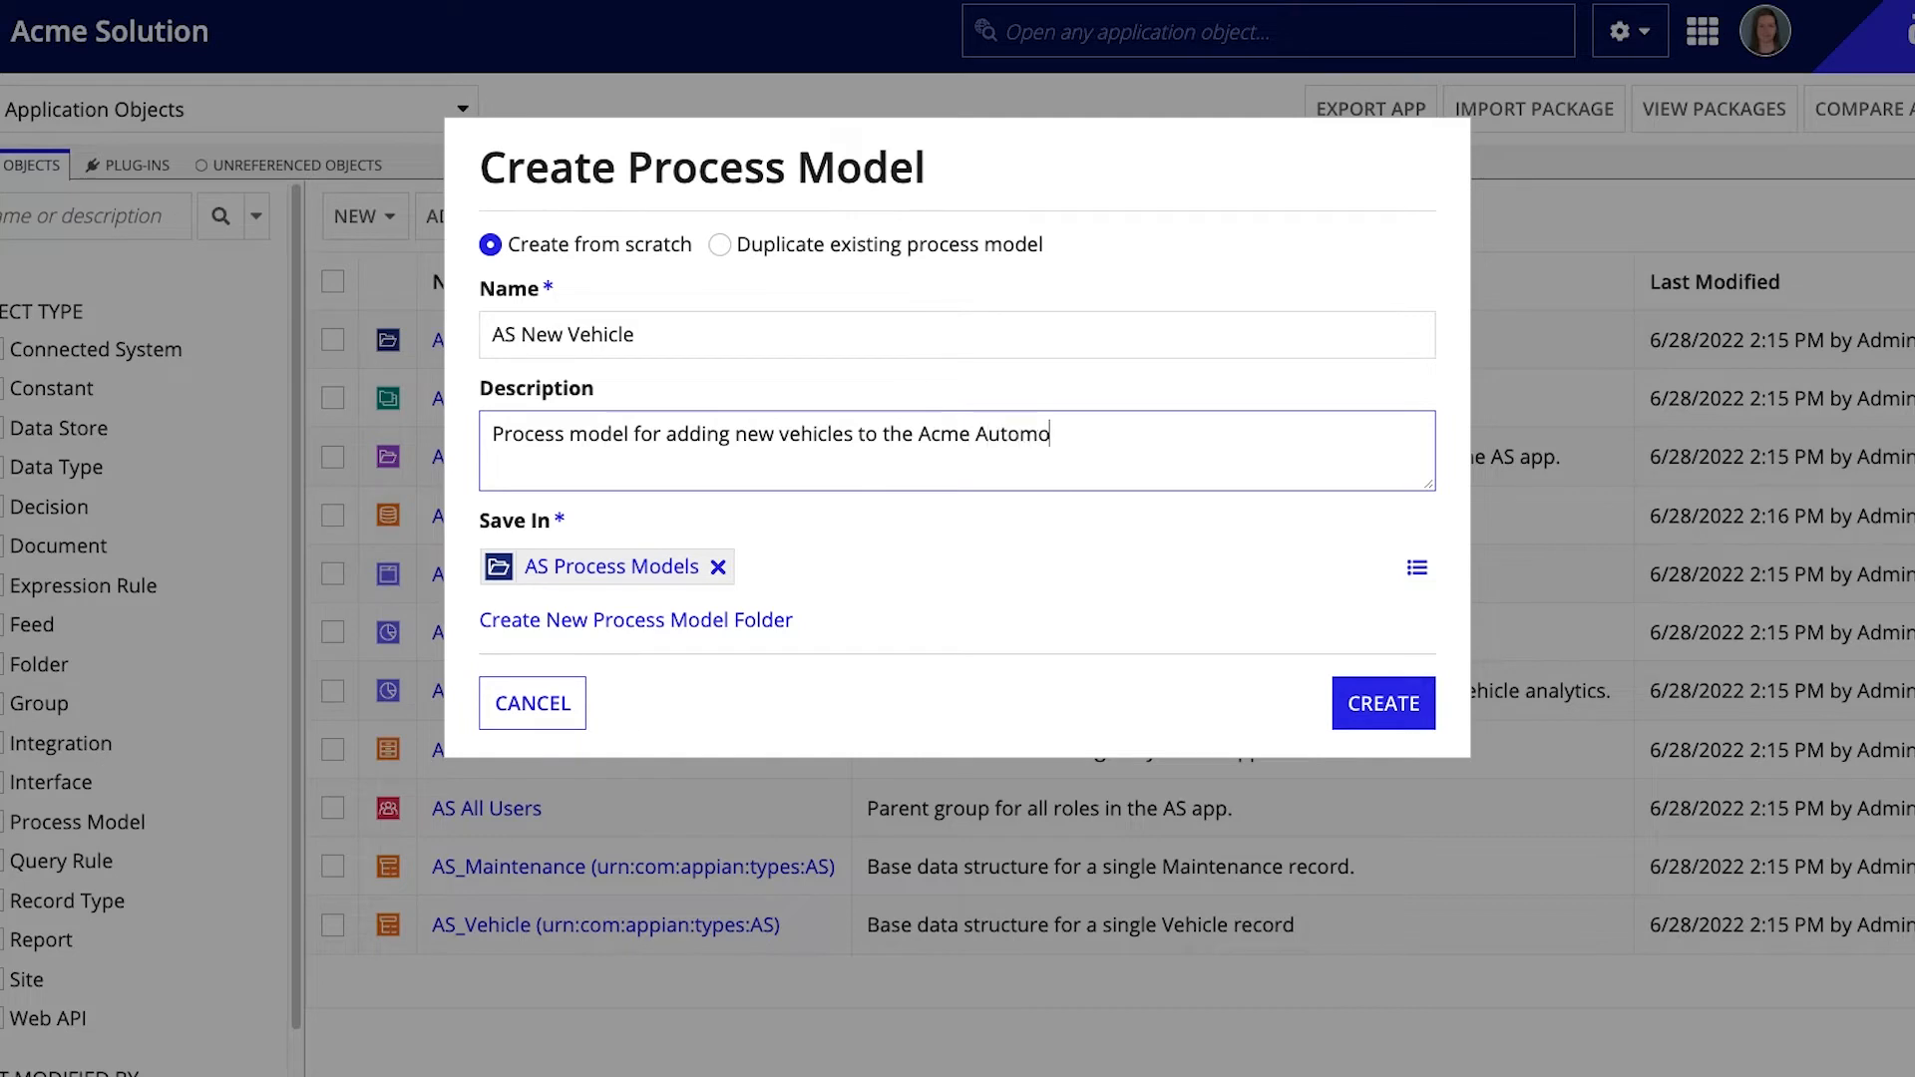
{"action": "type", "text": "bile fleet."}
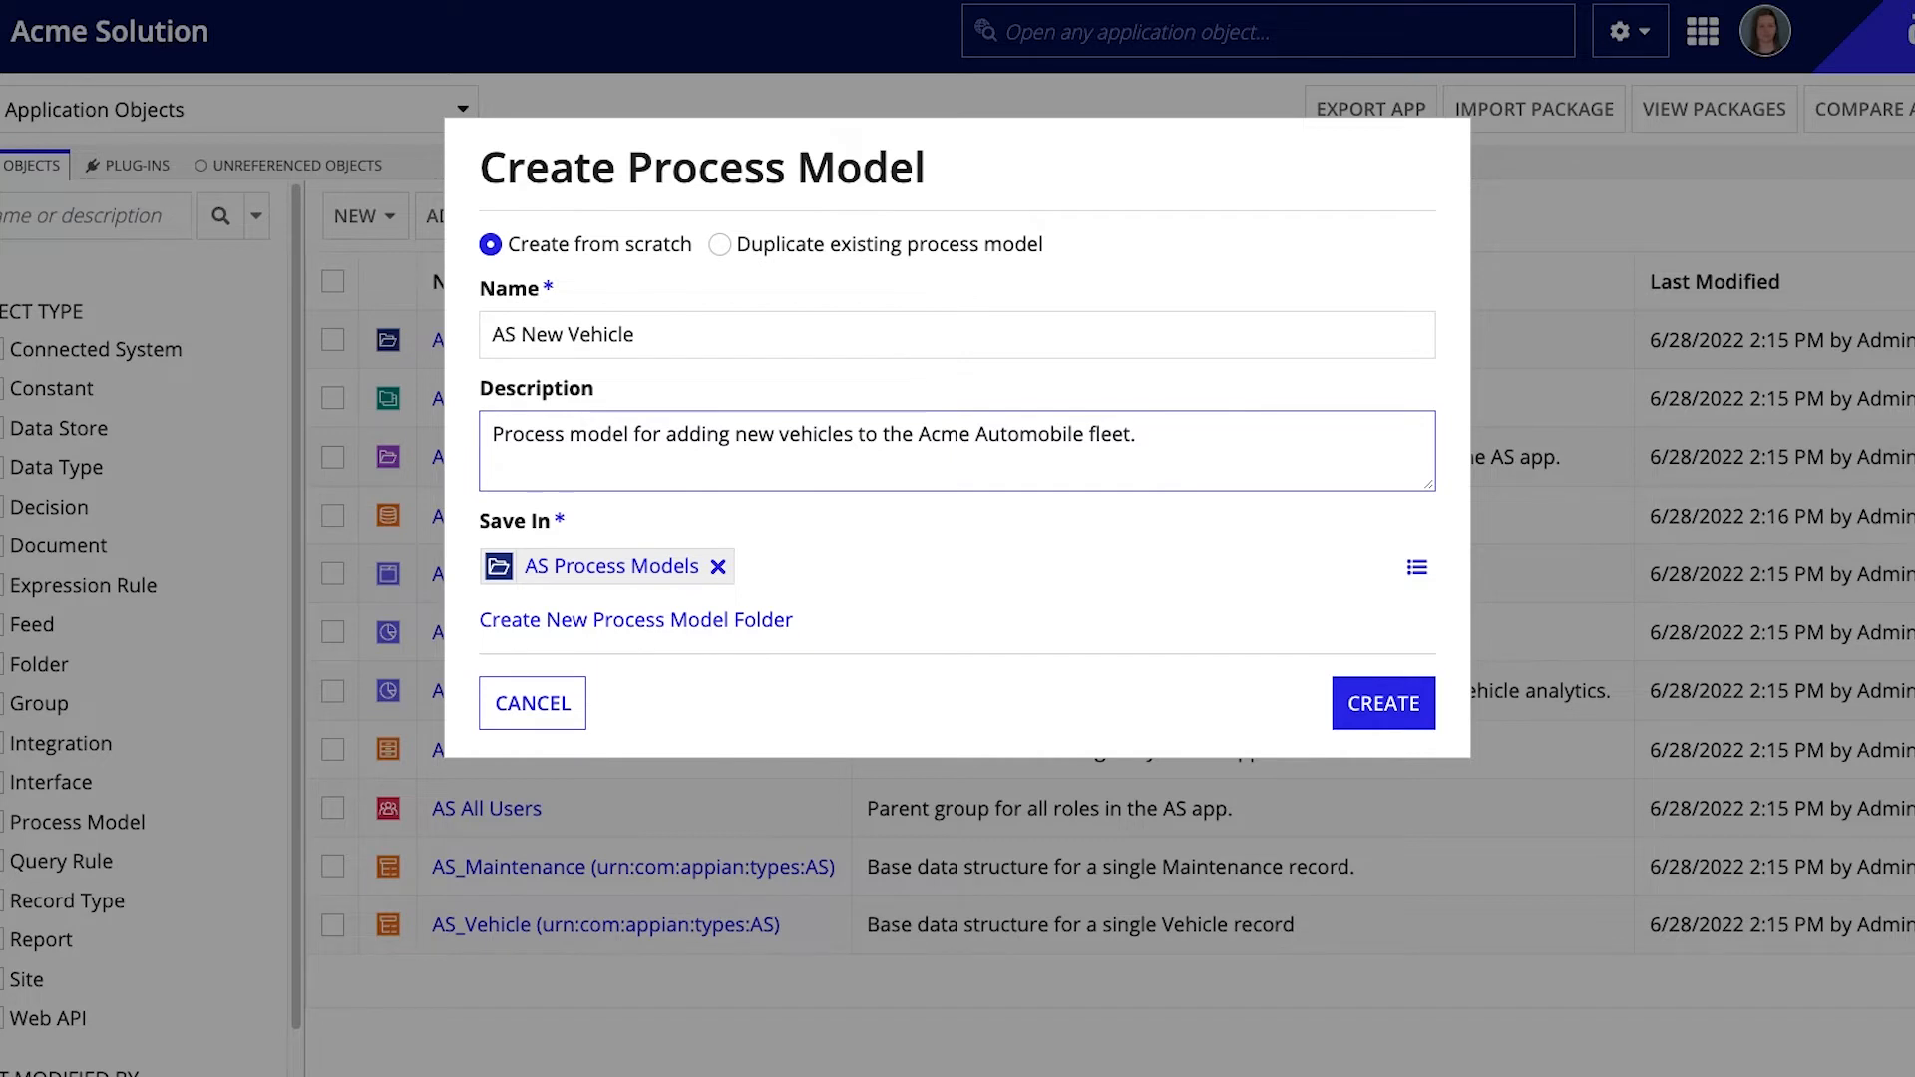
- Create the AS New Vehicle process model, bringing up its security review
{"action": "left_click", "coordinate": [1135, 435]}
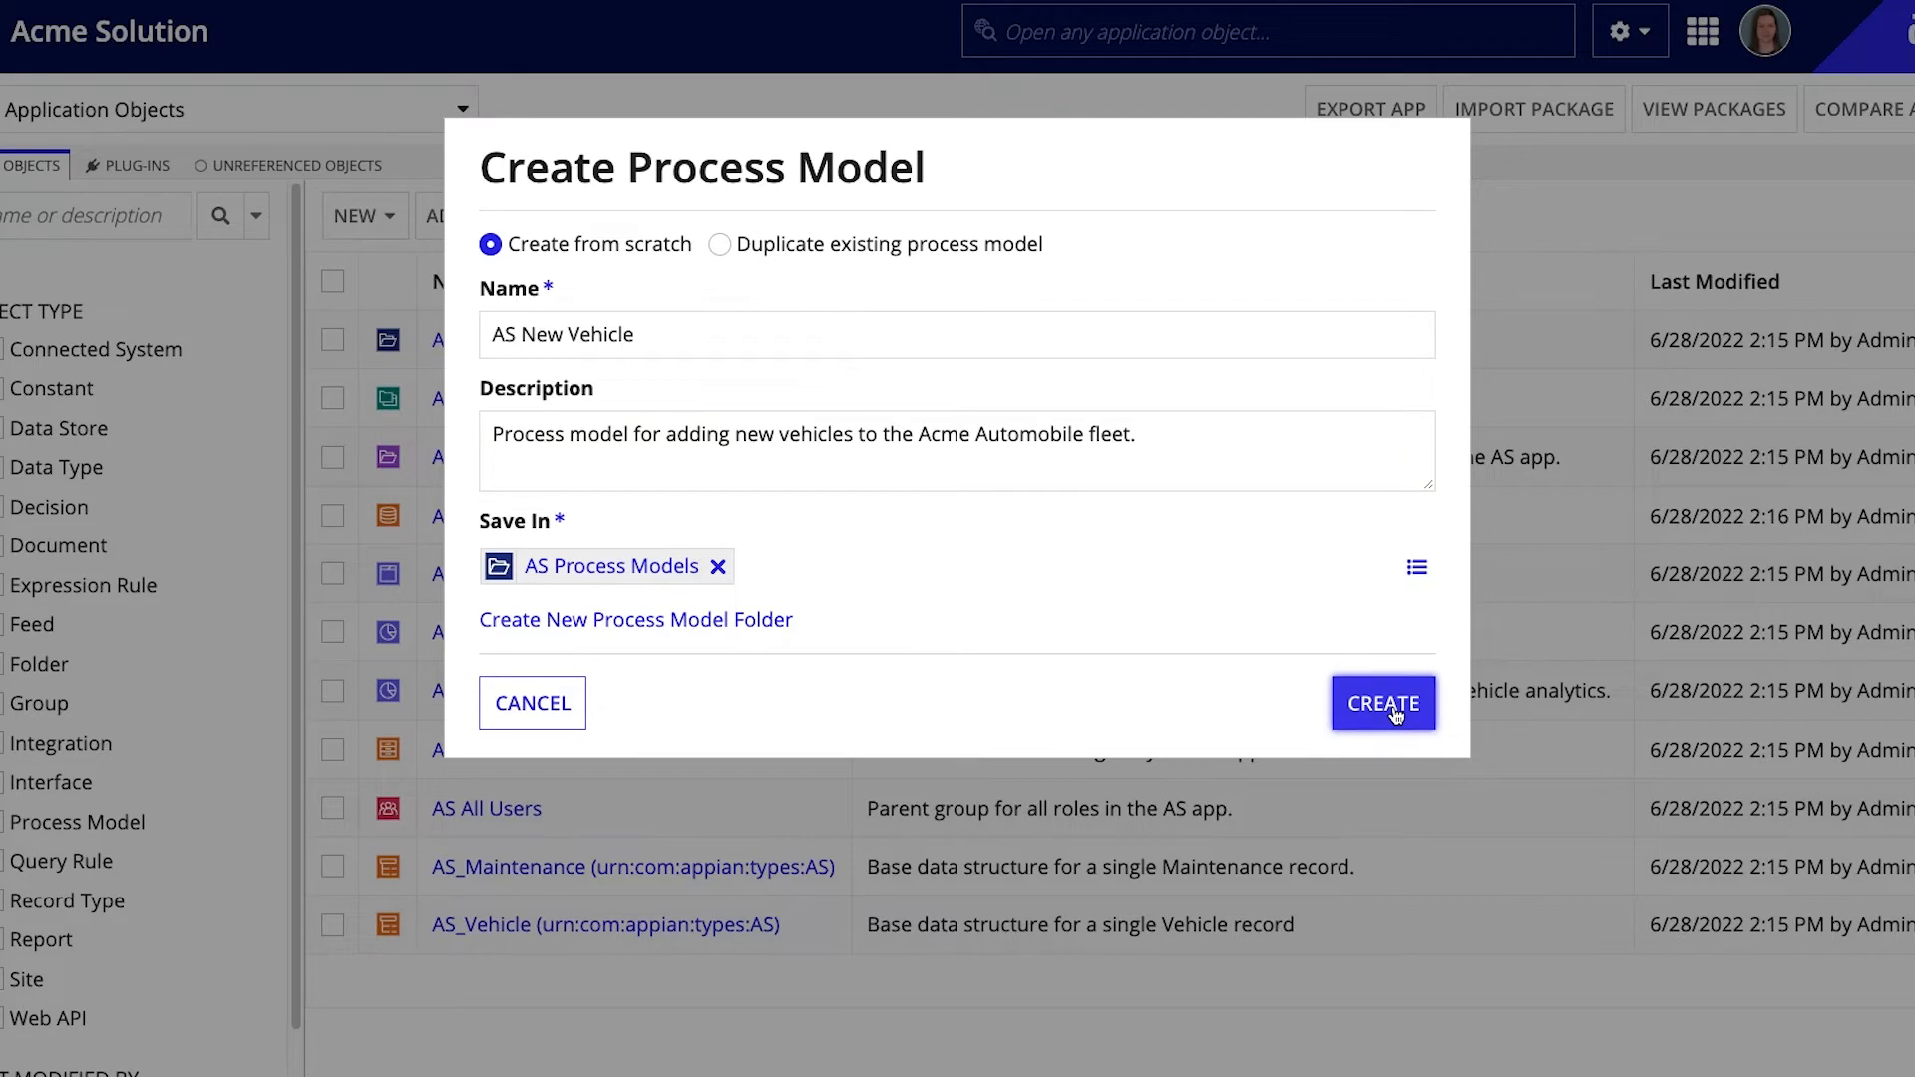
{"action": "left_click", "coordinate": [1382, 702]}
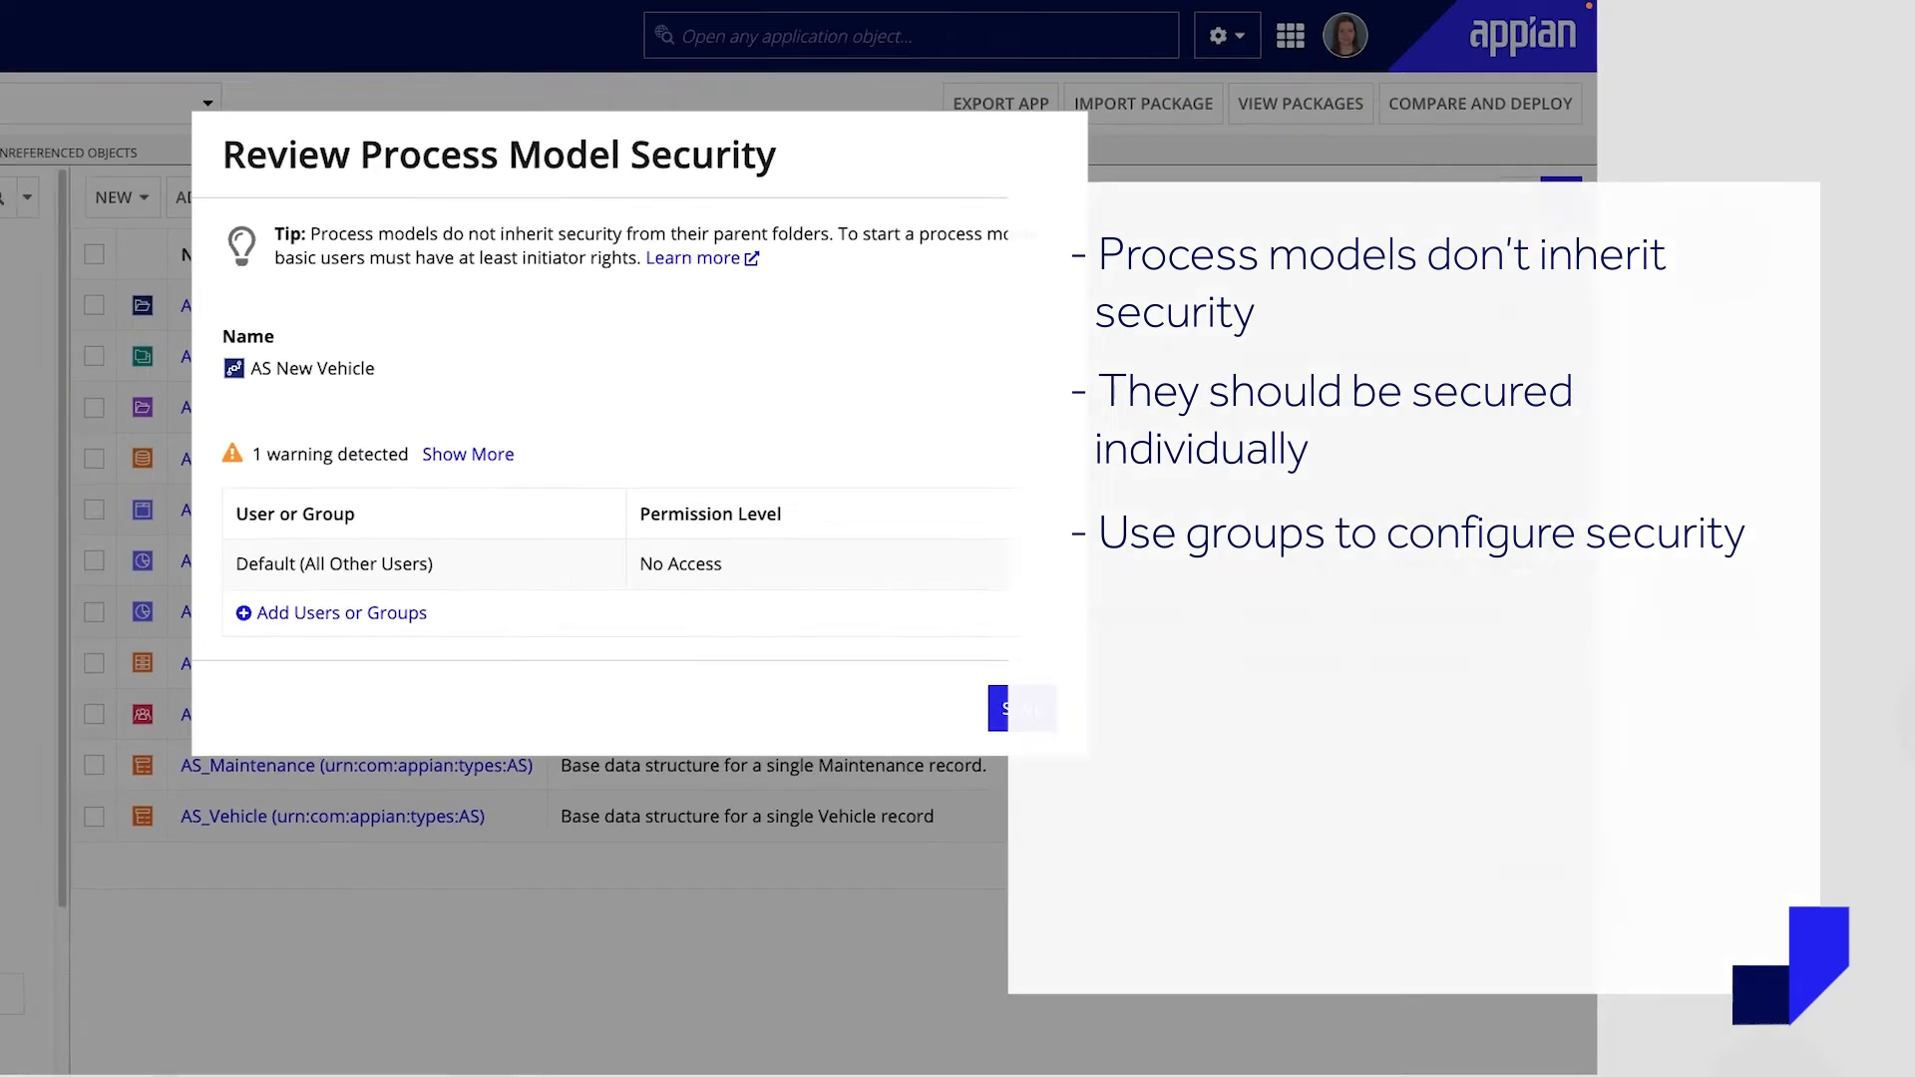
- Add the AS Administrators group with Administrator permission on AS New Vehicle
{"action": "left_click", "coordinate": [341, 613]}
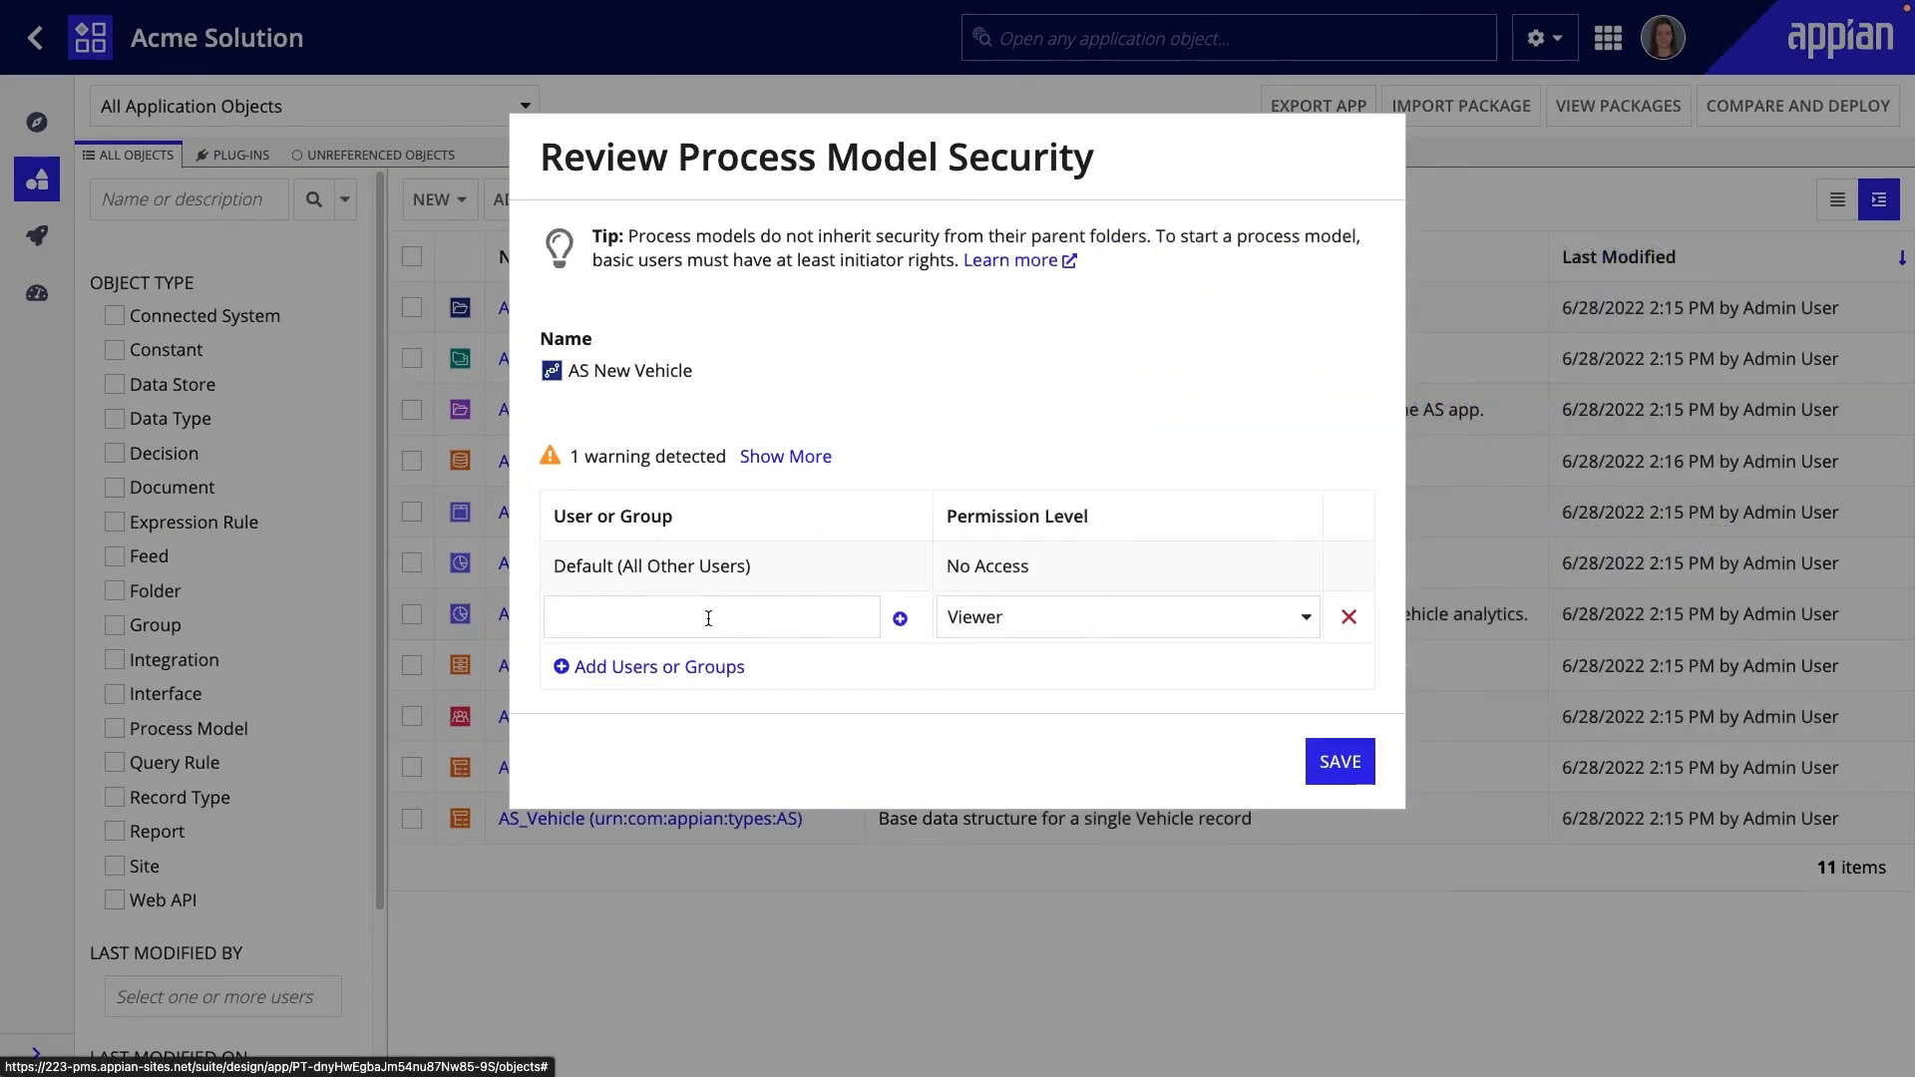
{"action": "type", "text": "AS Admin"}
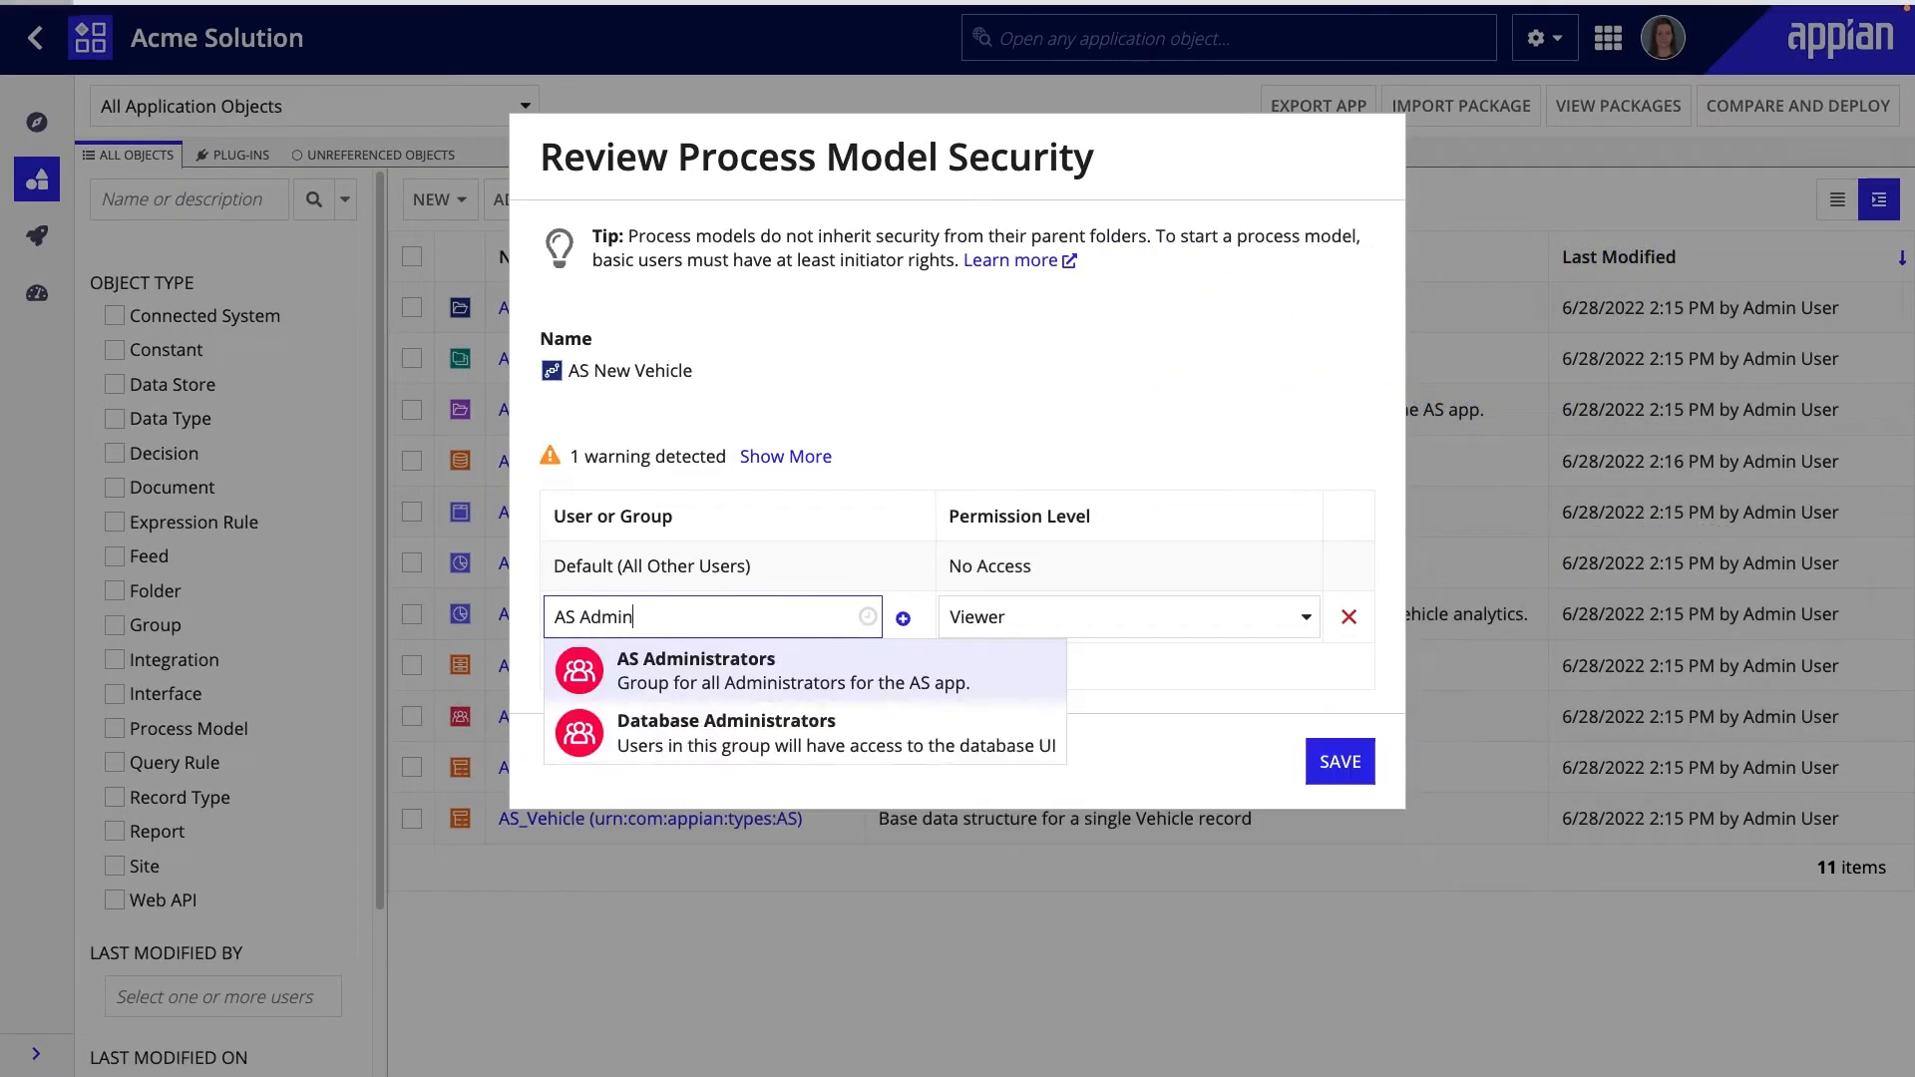
{"action": "left_click", "coordinate": [696, 658]}
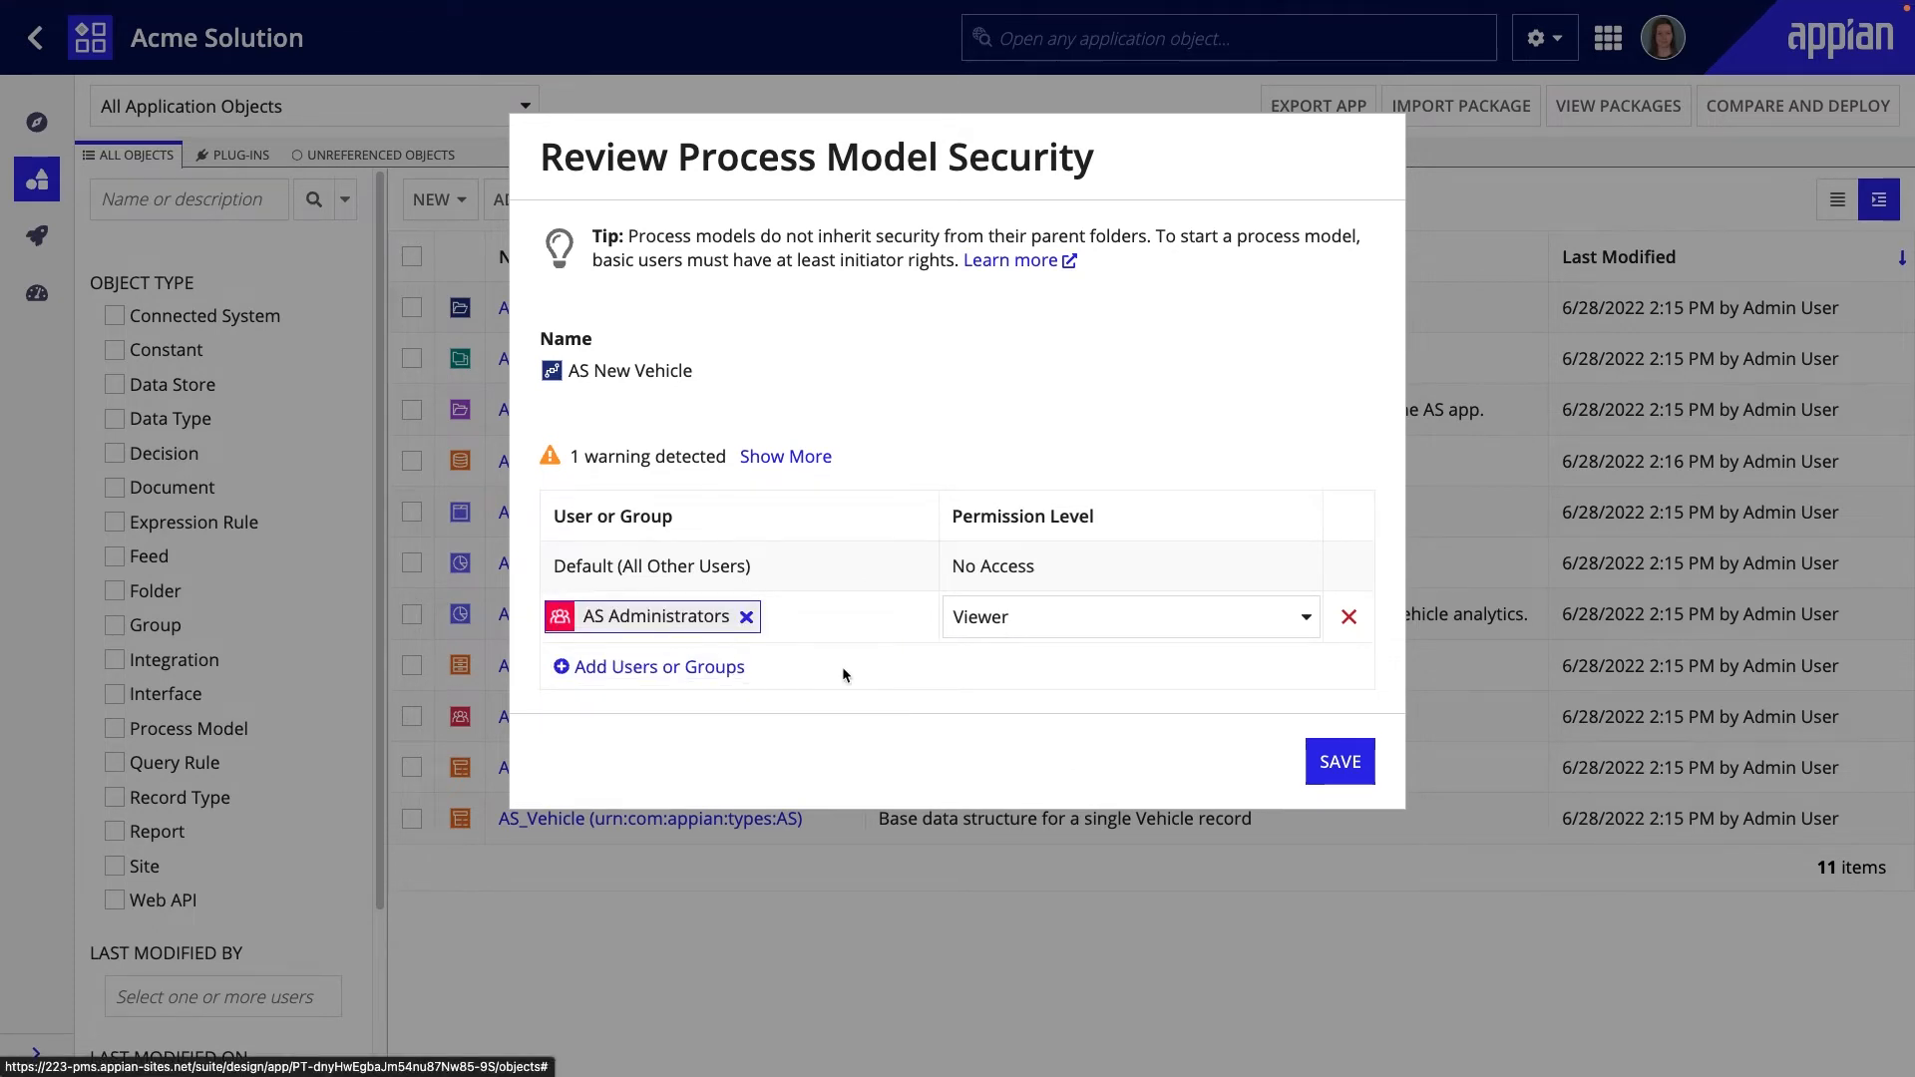
{"action": "left_click", "coordinate": [1124, 617]}
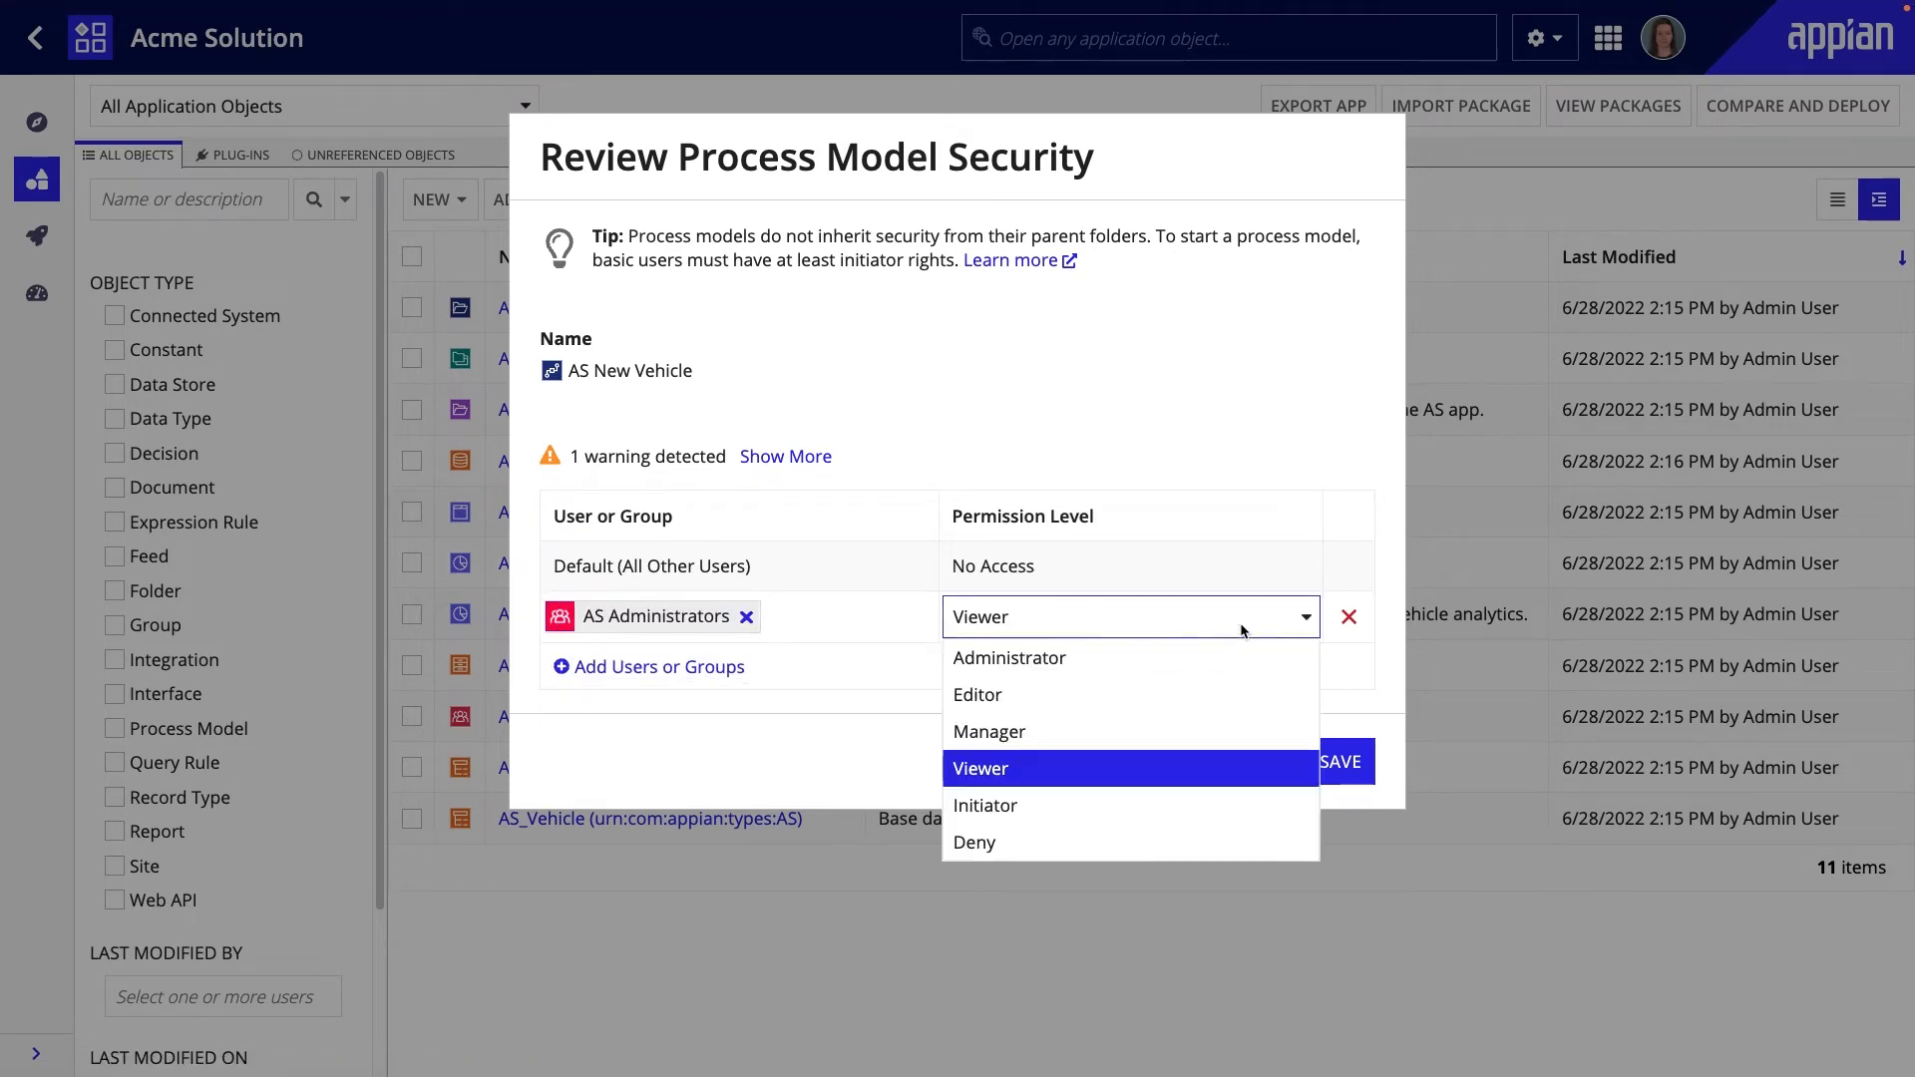
{"action": "mouse_move", "coordinate": [1233, 656]}
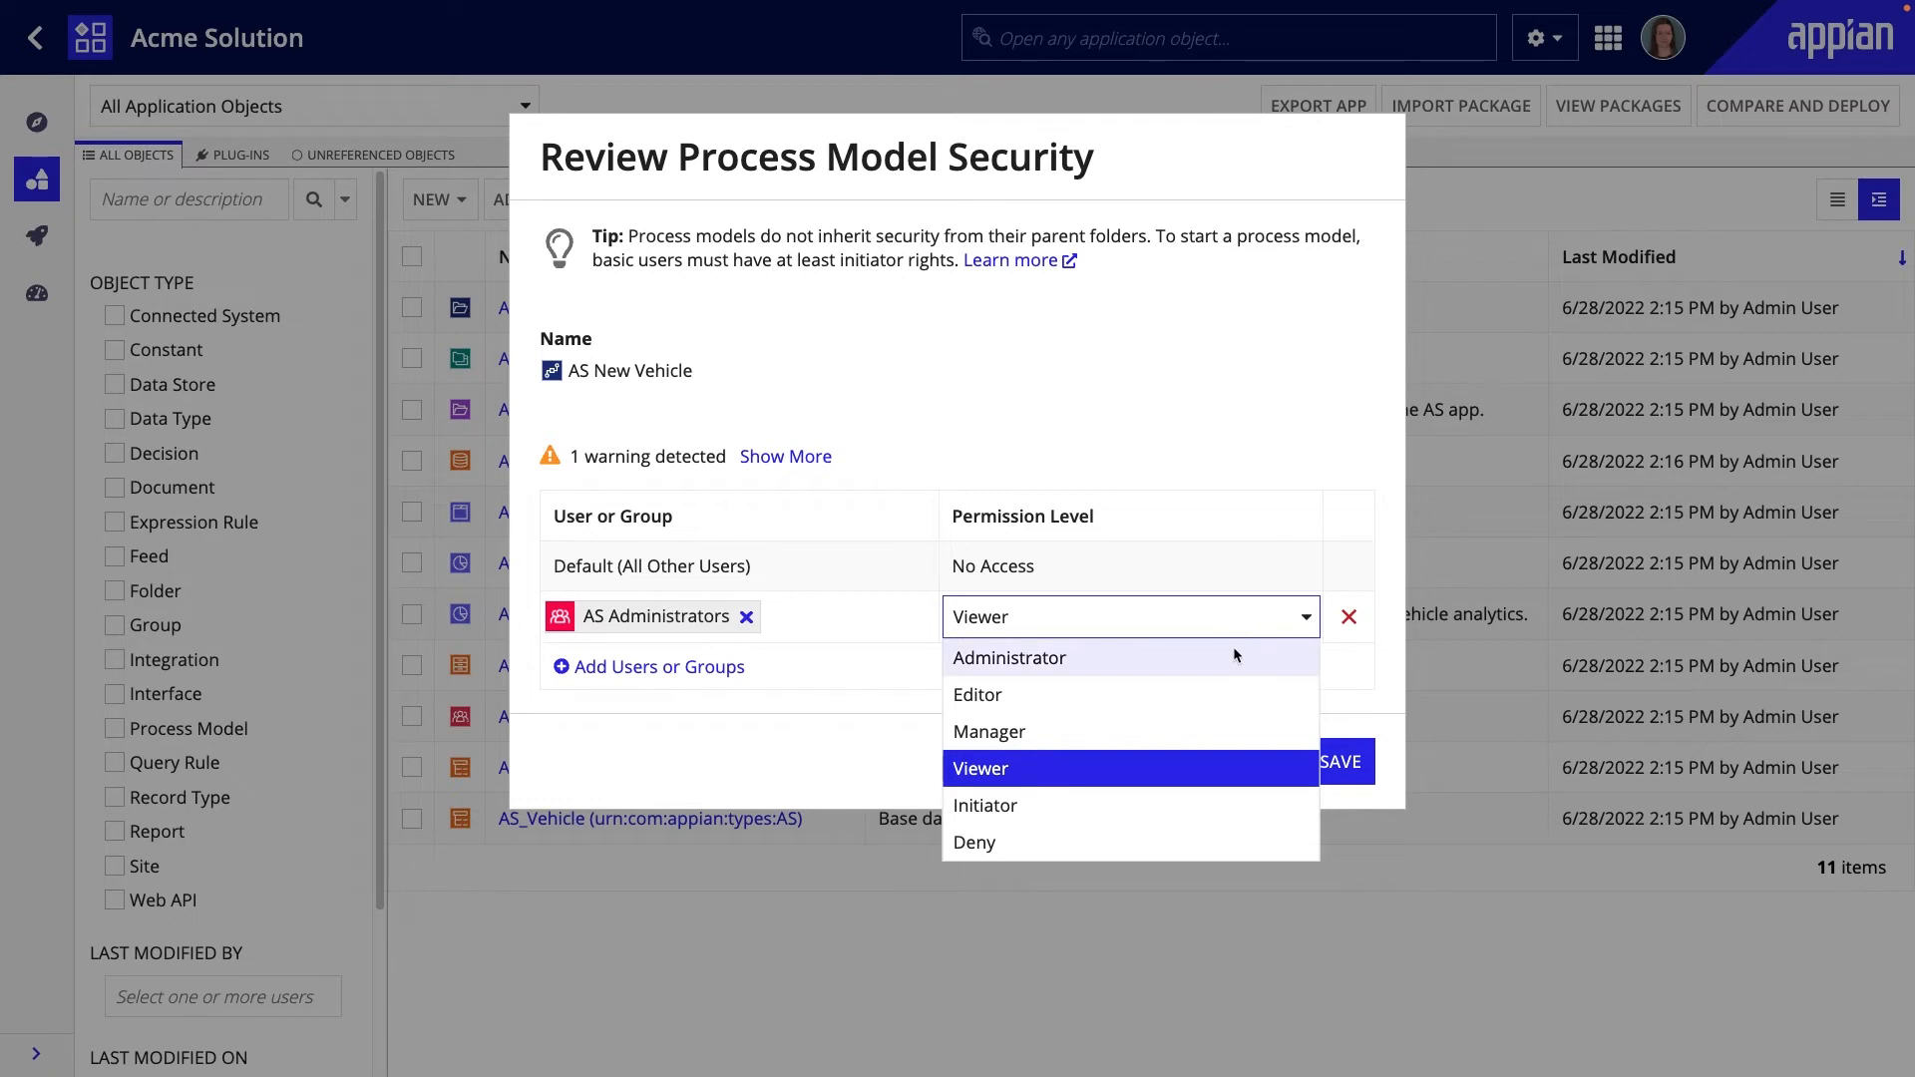
{"action": "left_click", "coordinate": [1009, 656]}
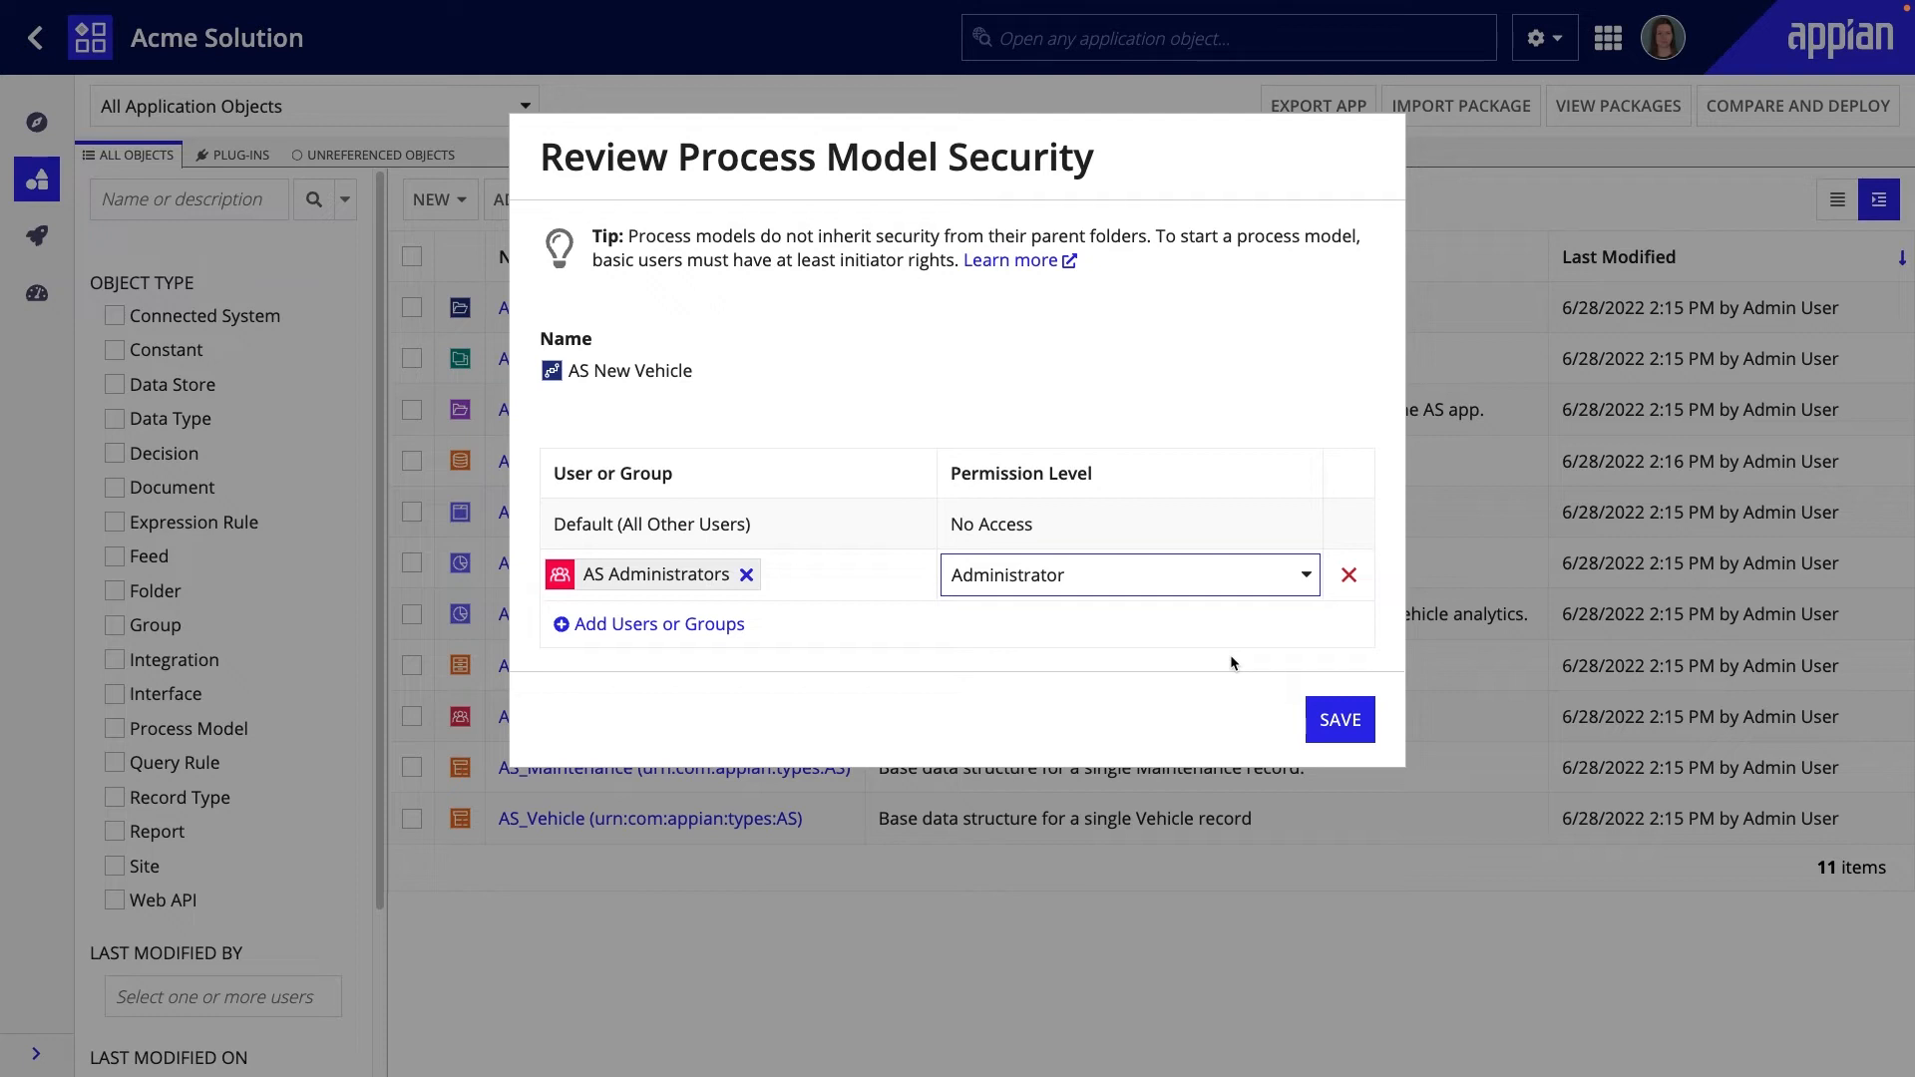
{"action": "mouse_move", "coordinate": [898, 645]}
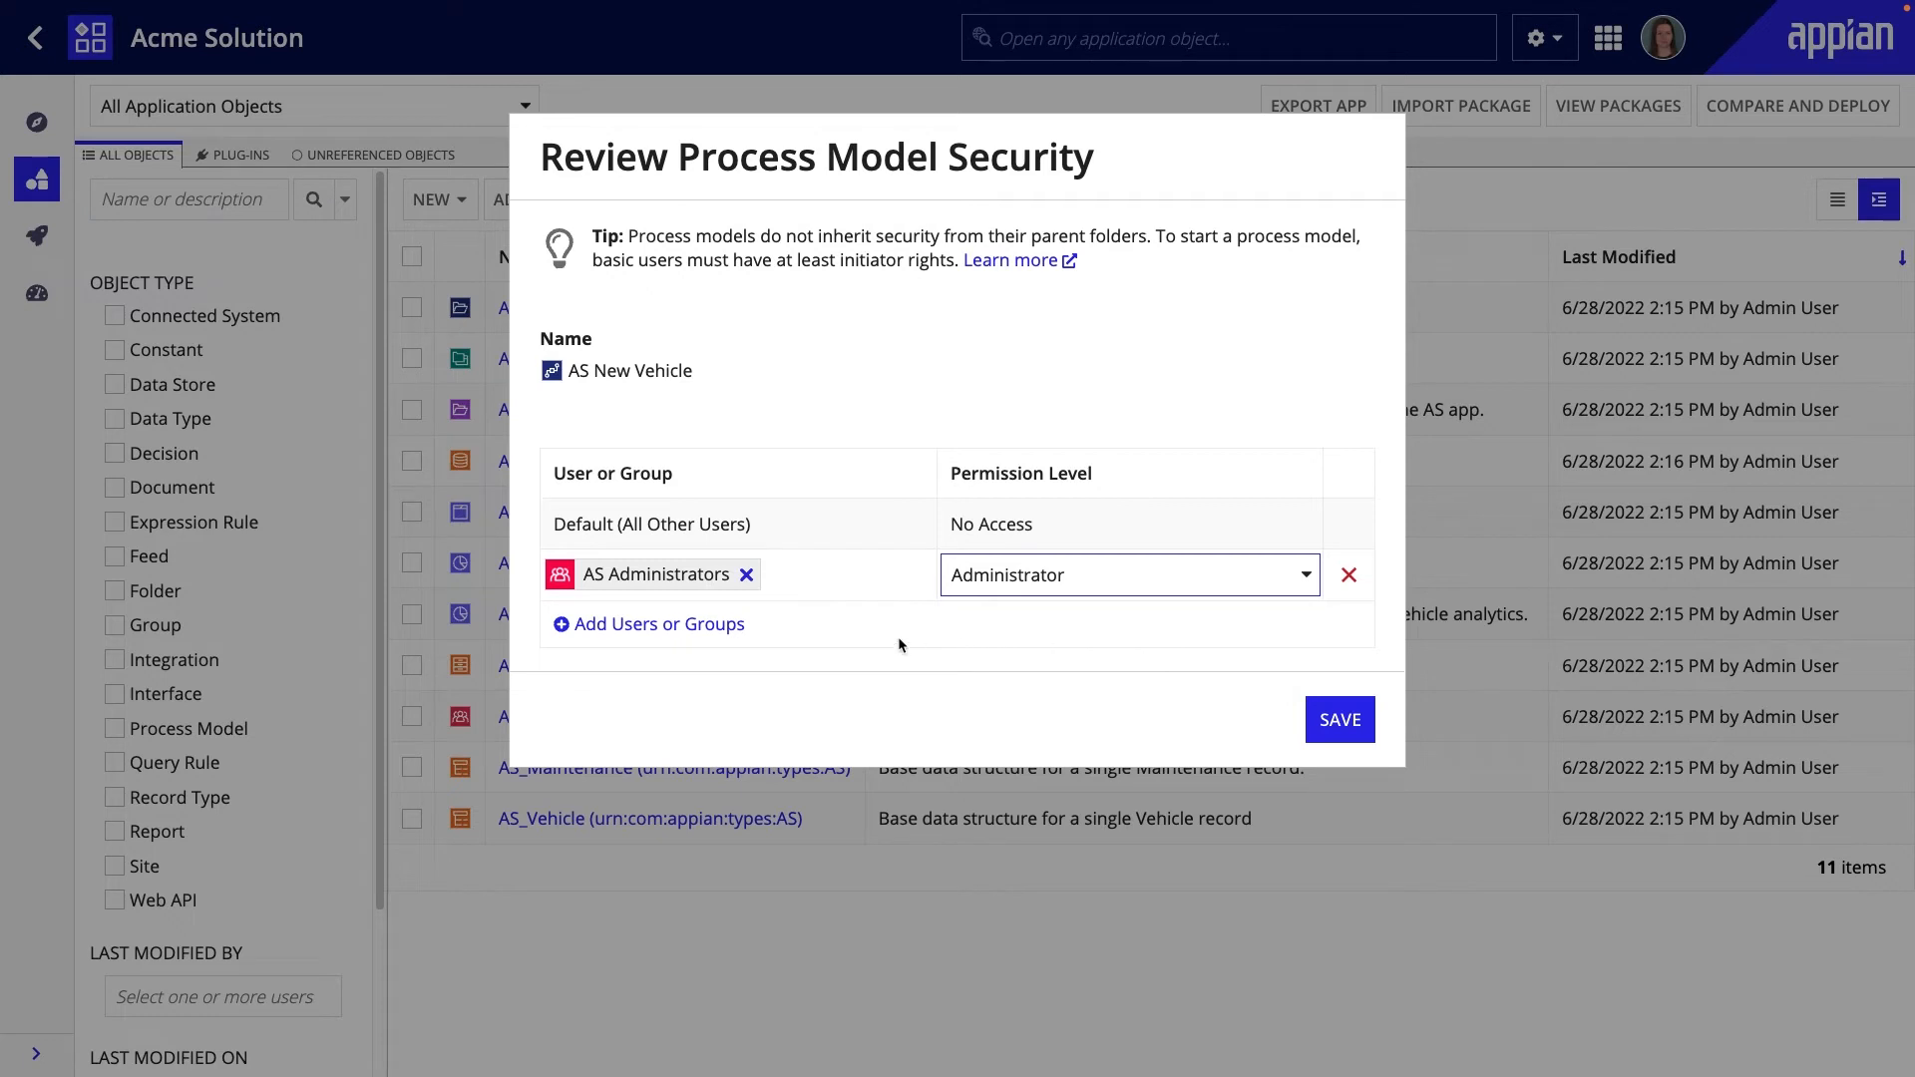
- Add the AS All Users group as Viewer and save the model's security settings
{"action": "left_click", "coordinate": [648, 624]}
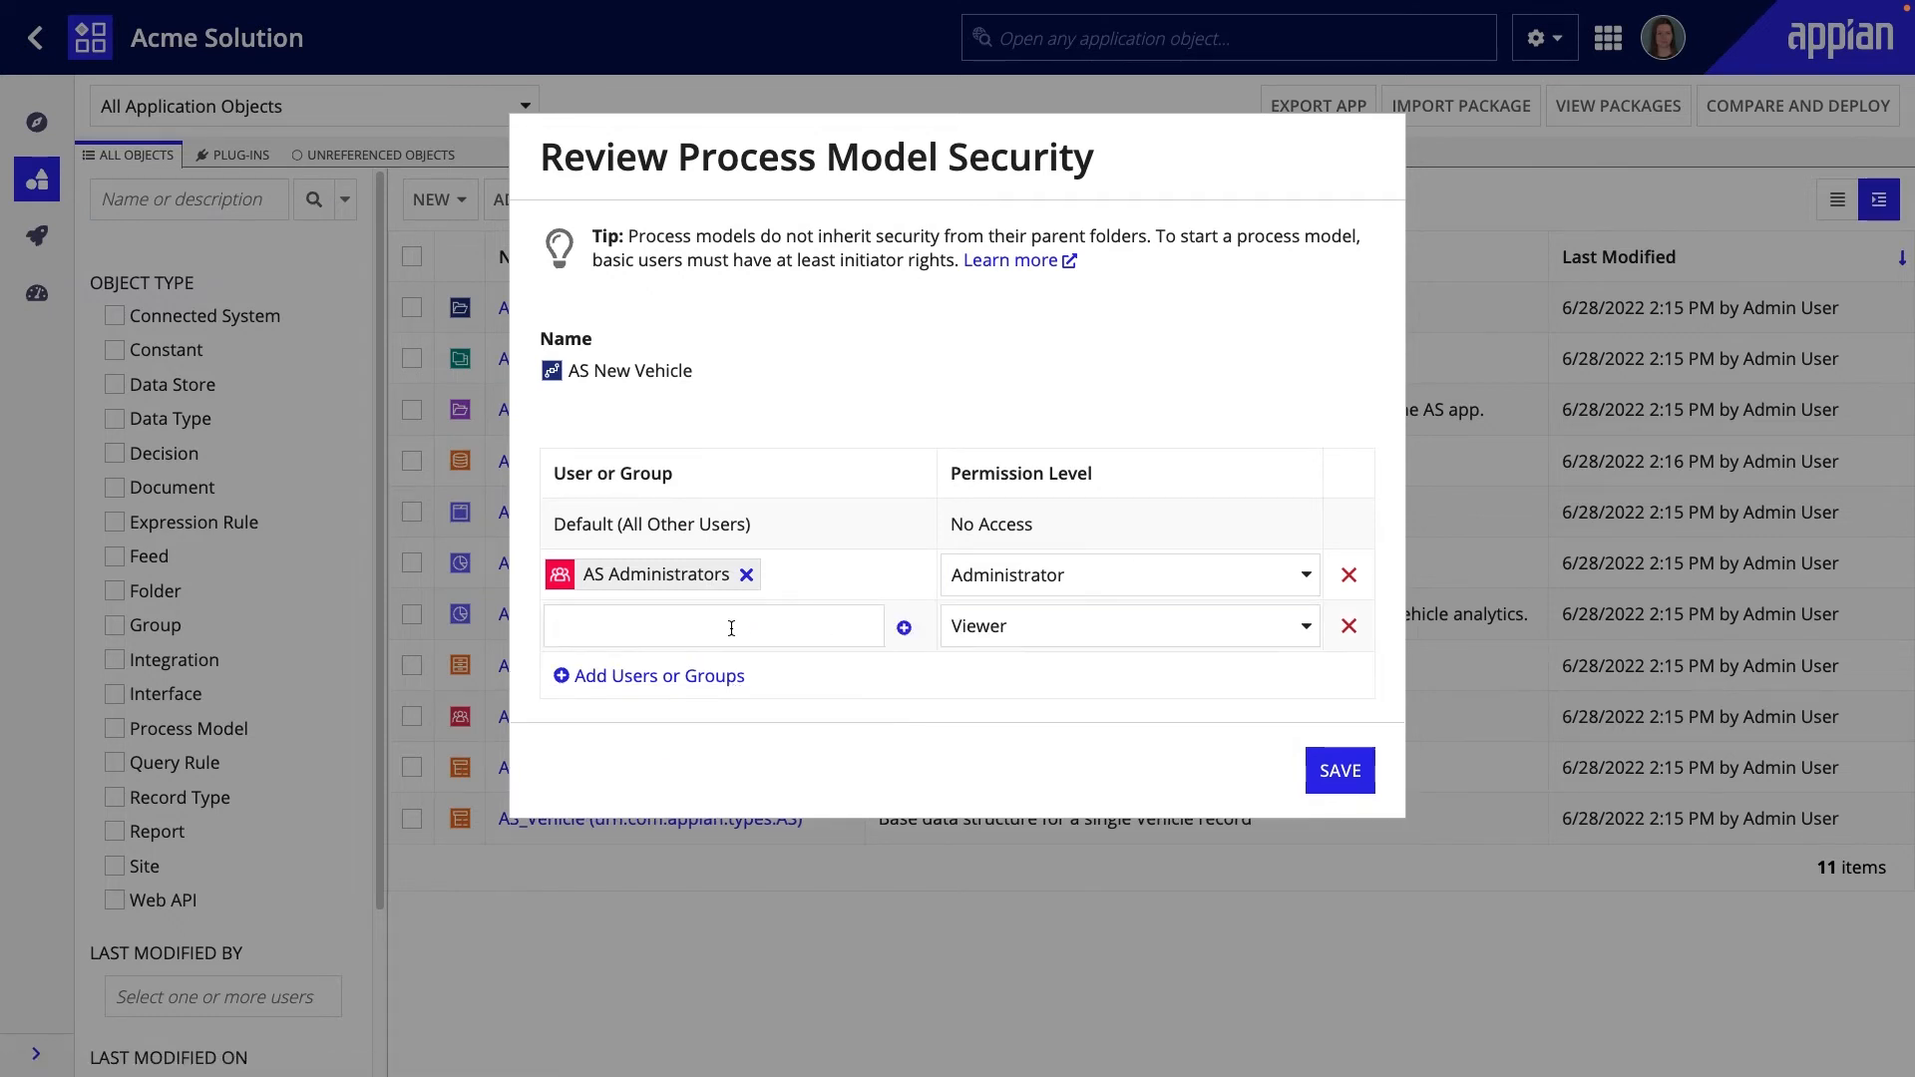
{"action": "type", "text": "AS"}
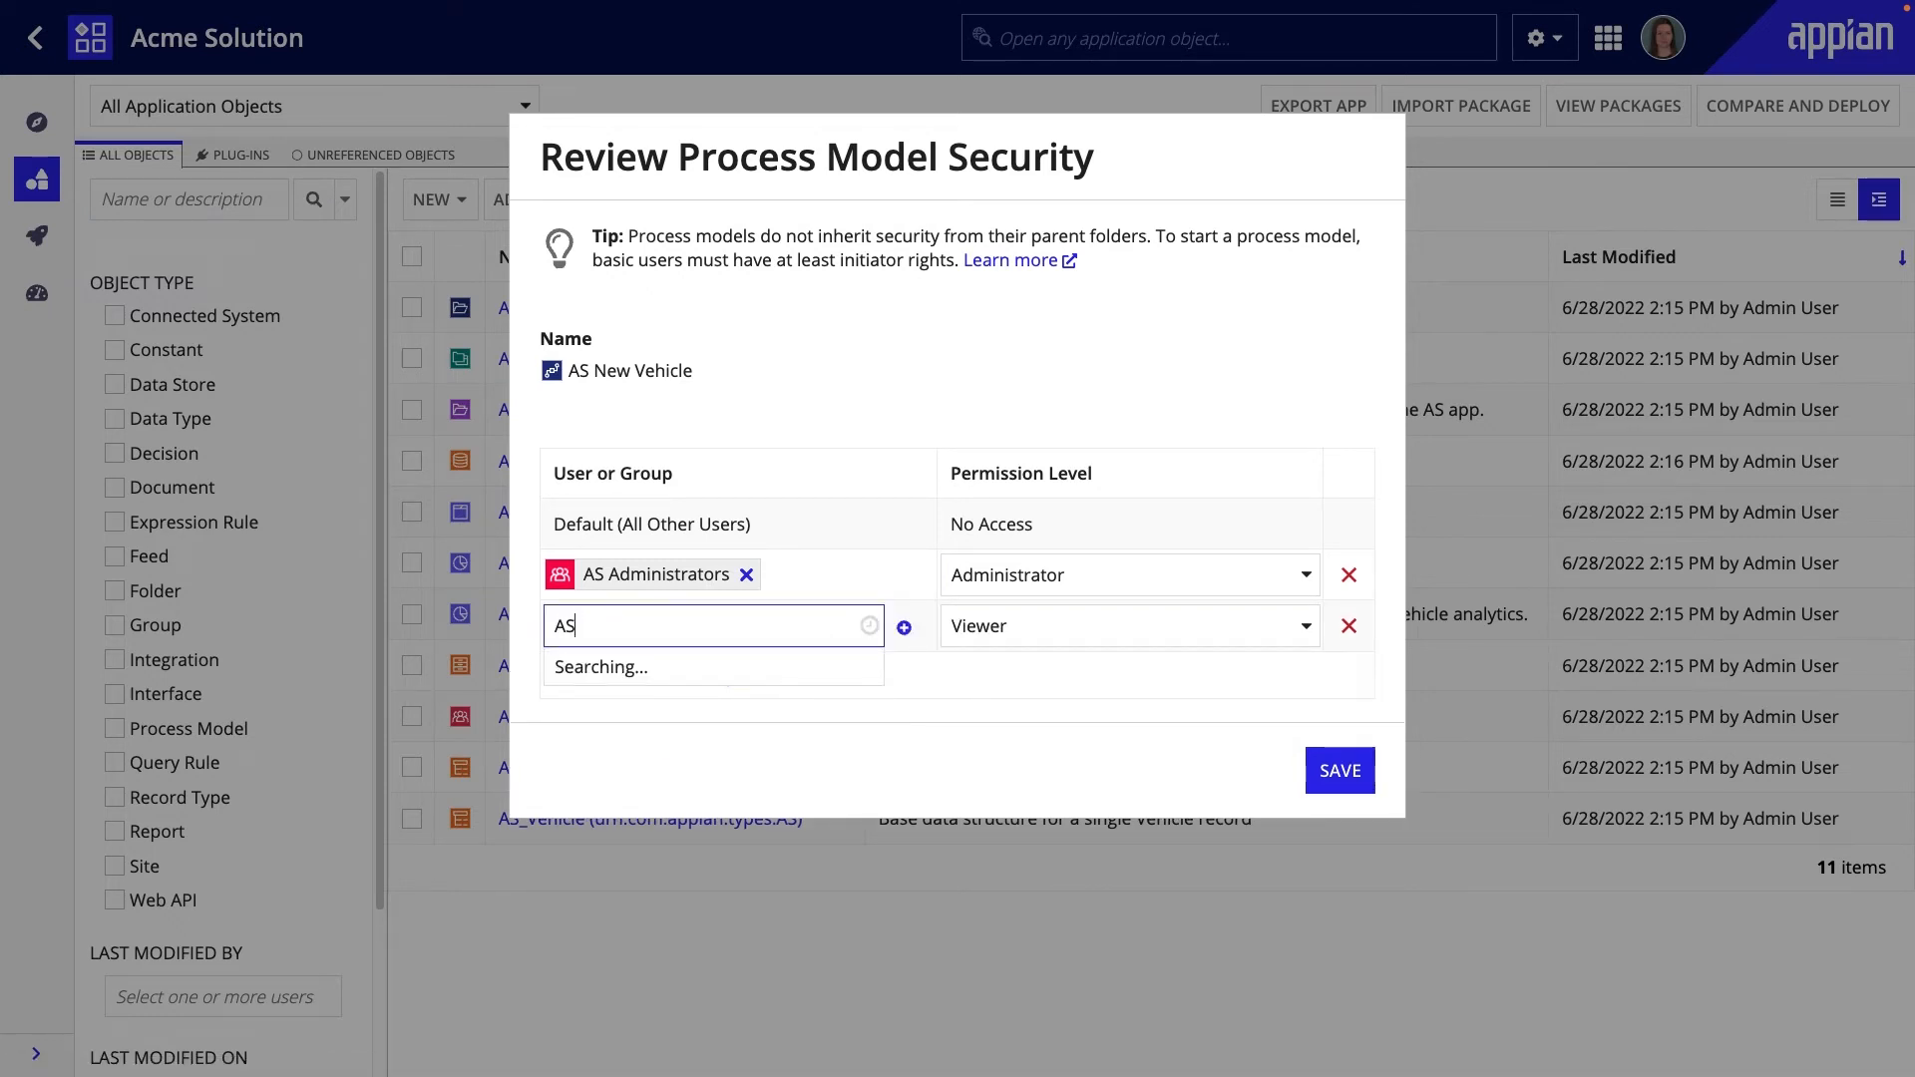
{"action": "type", "text": "All Users"}
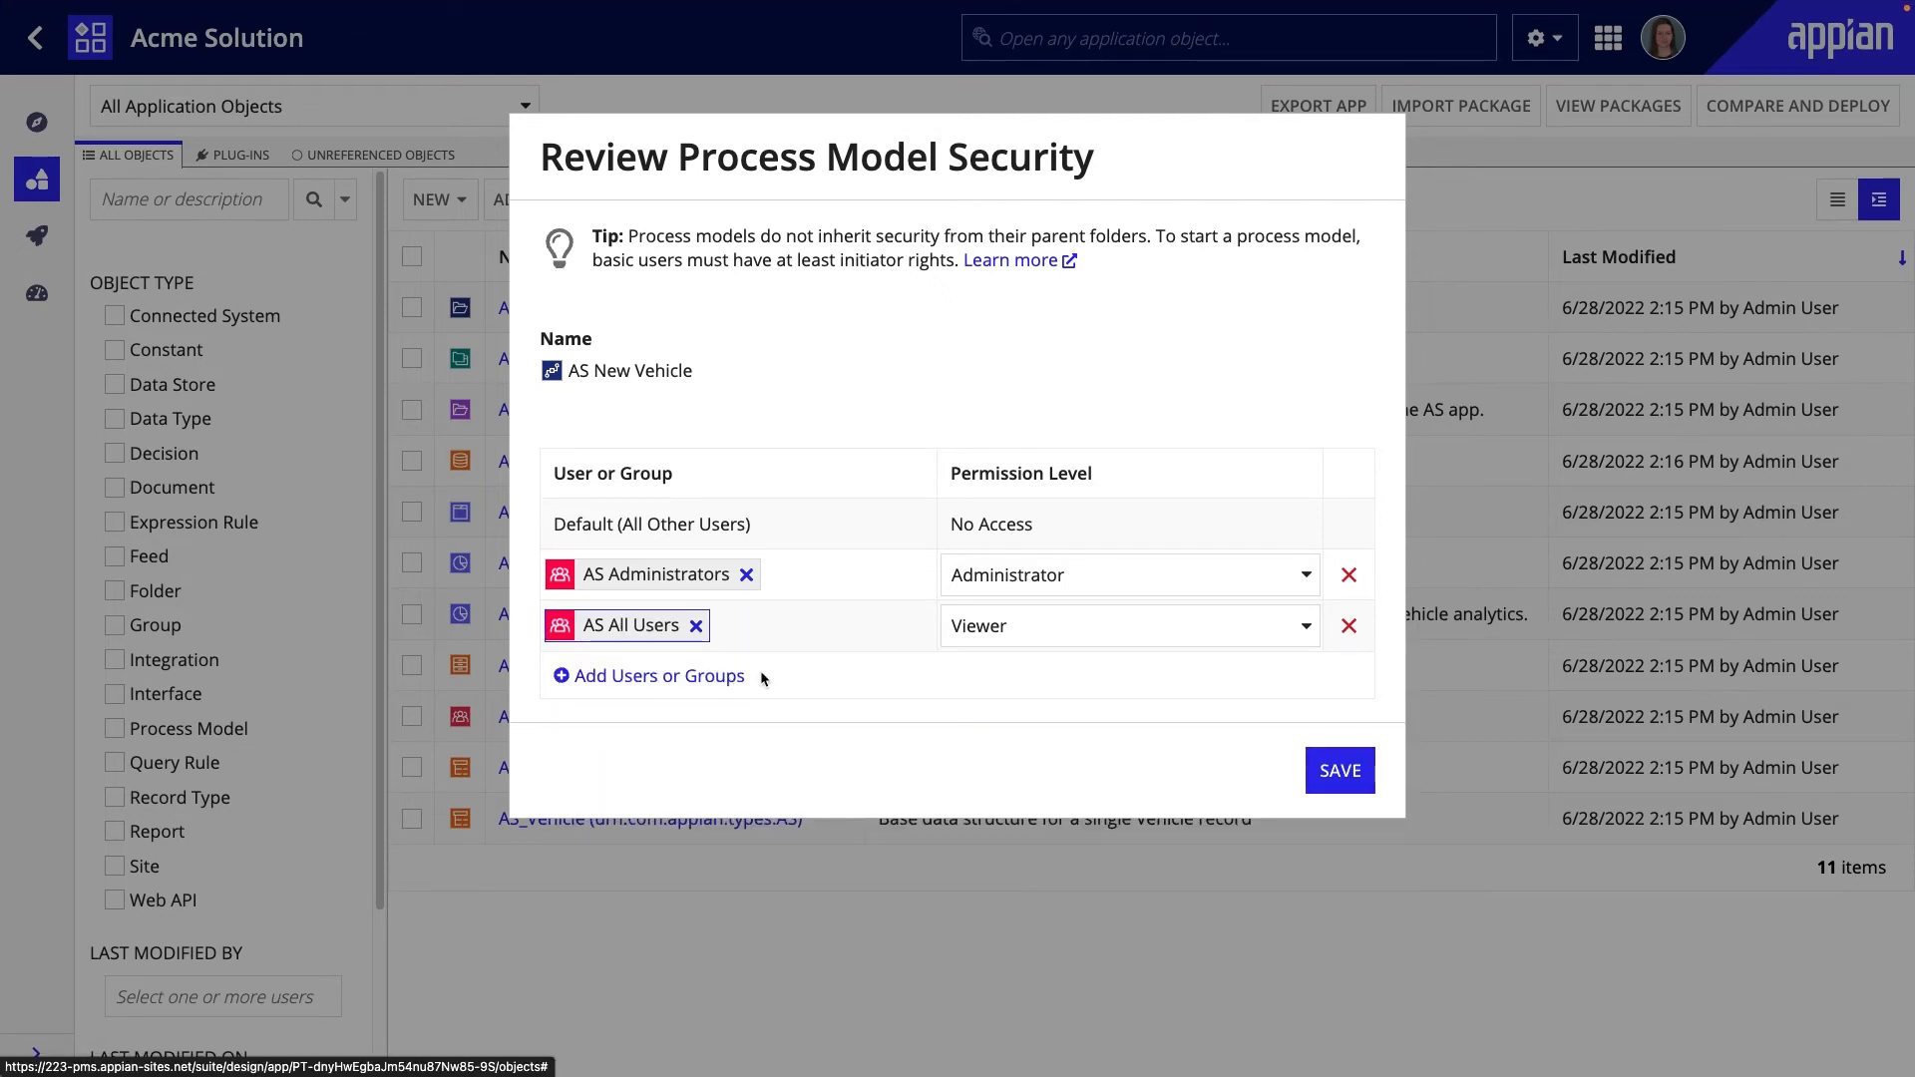
{"action": "mouse_move", "coordinate": [826, 688]}
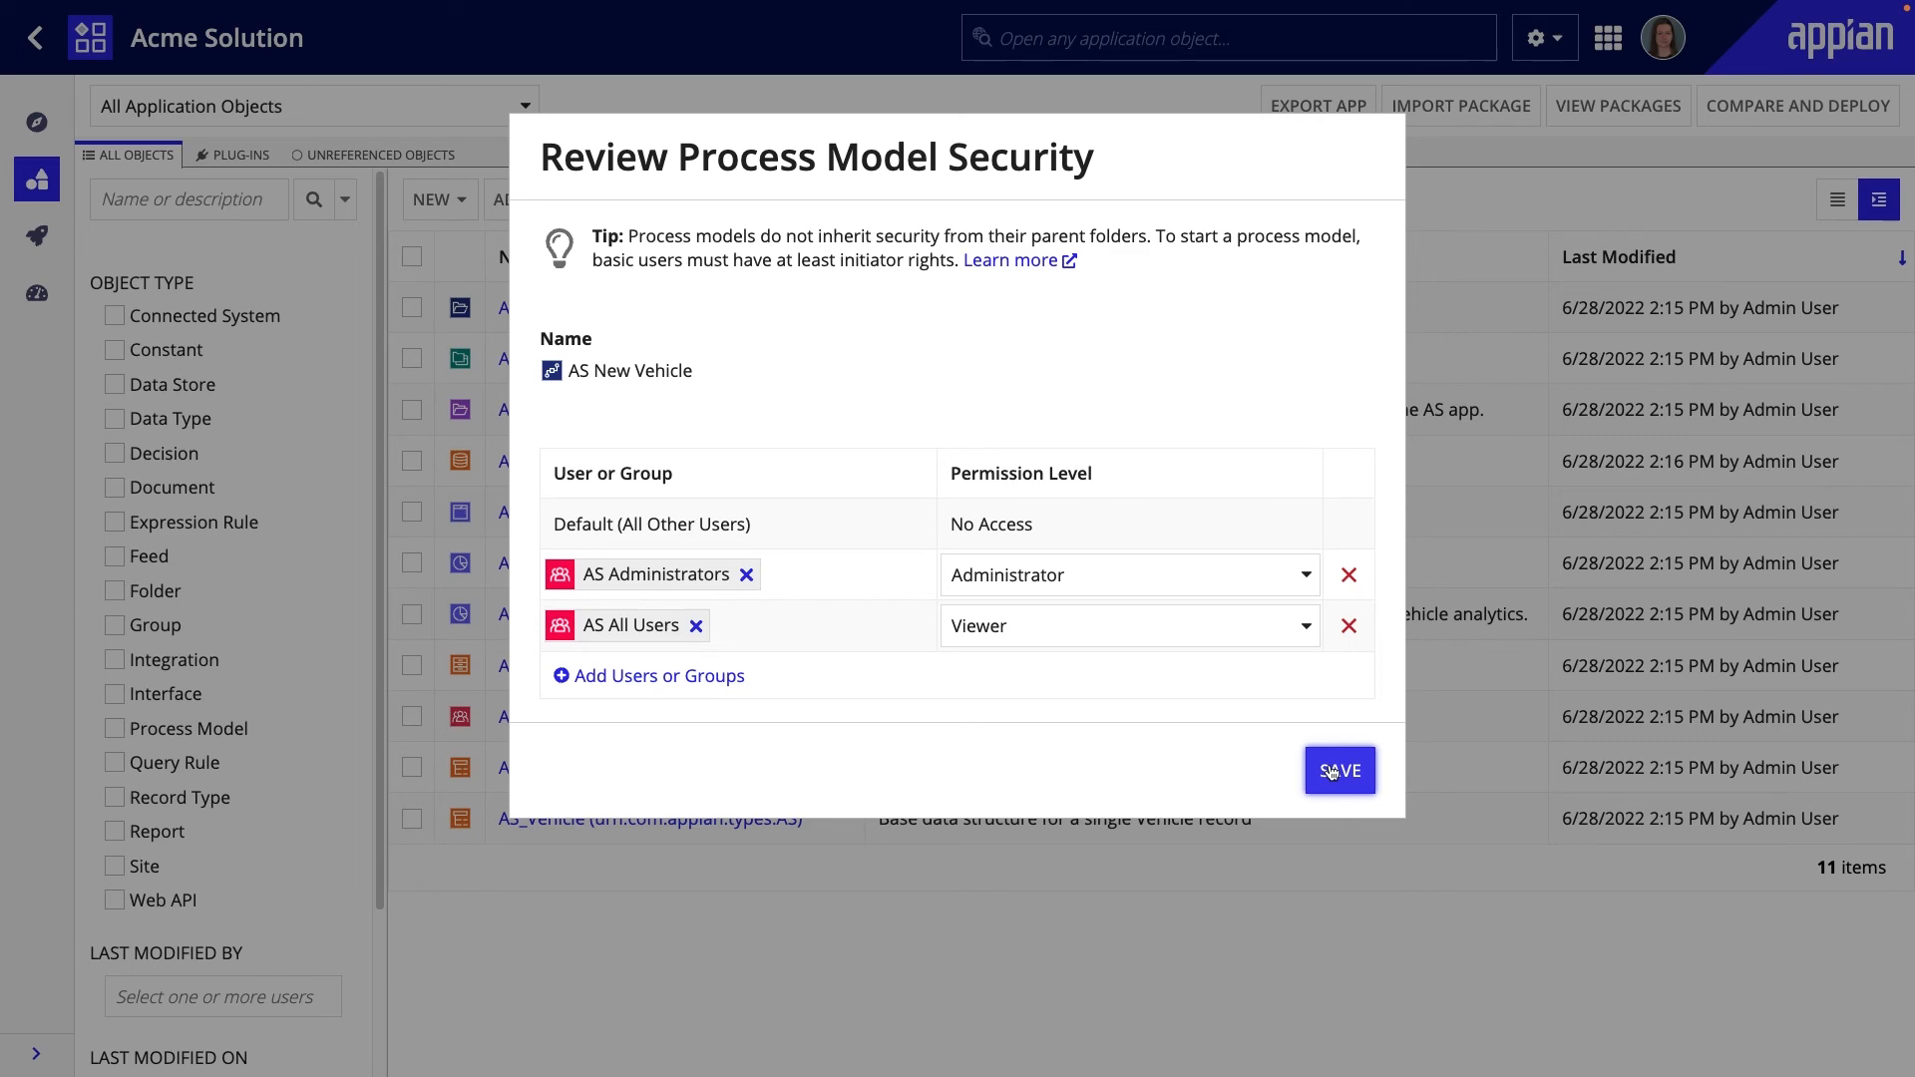
{"action": "left_click", "coordinate": [1338, 770]}
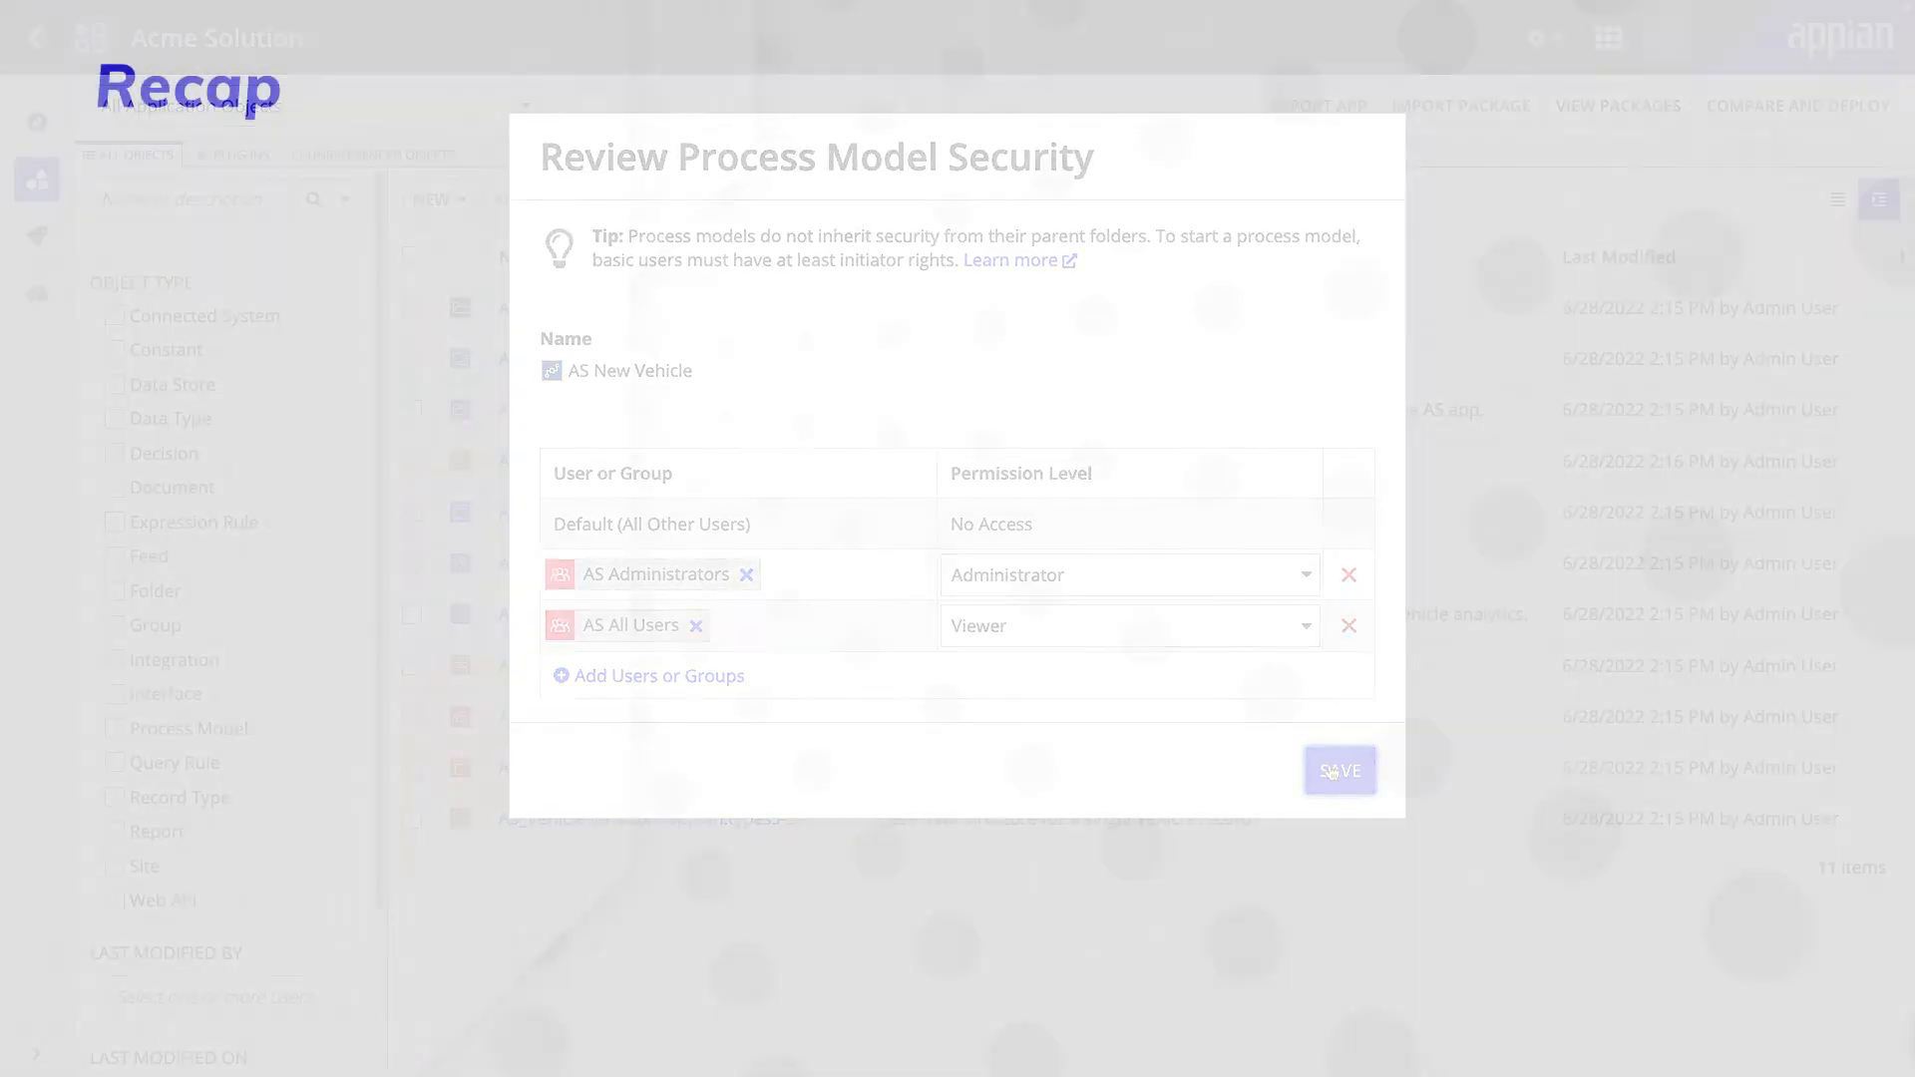